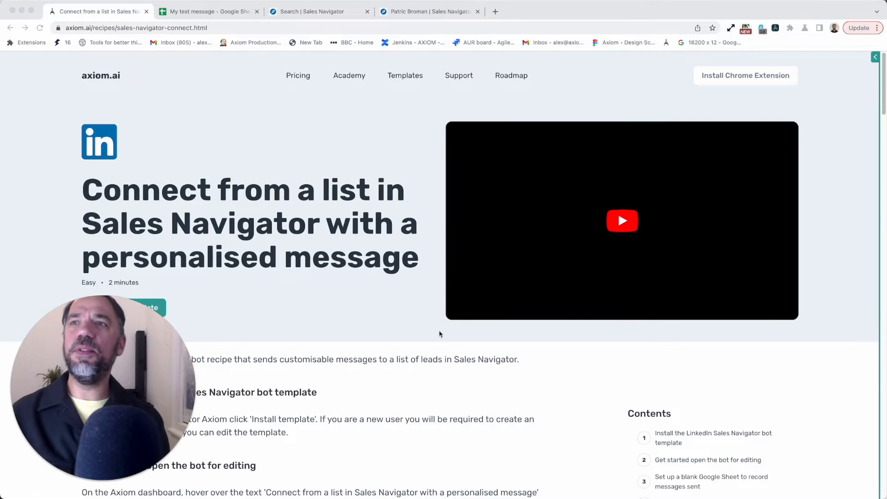
Open the SN Messenger bot's steps and bring up its run options
{"action": "scroll", "scroll_direction": "down", "scroll_amount": 3}
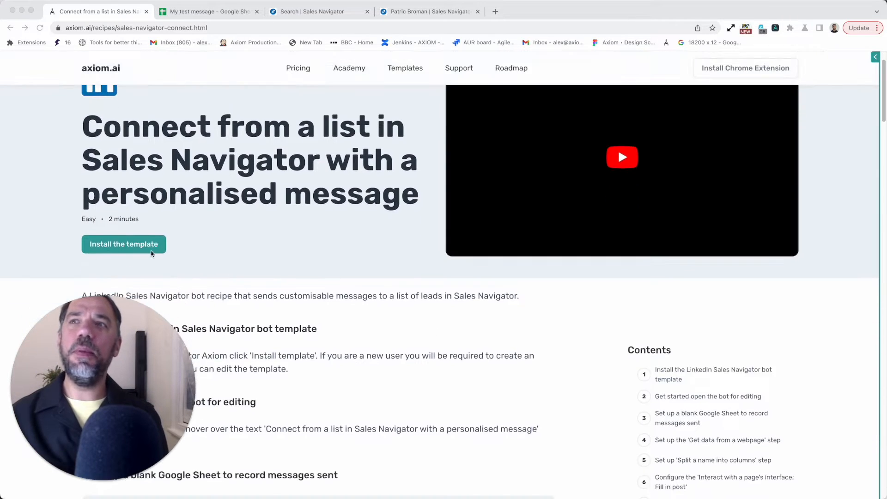
{"action": "mouse_move", "coordinate": [194, 265]}
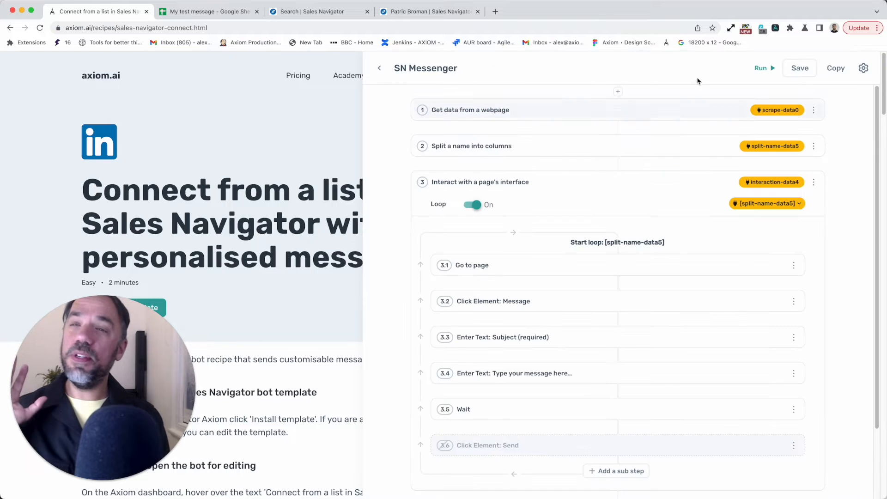
{"action": "mouse_move", "coordinate": [744, 56]}
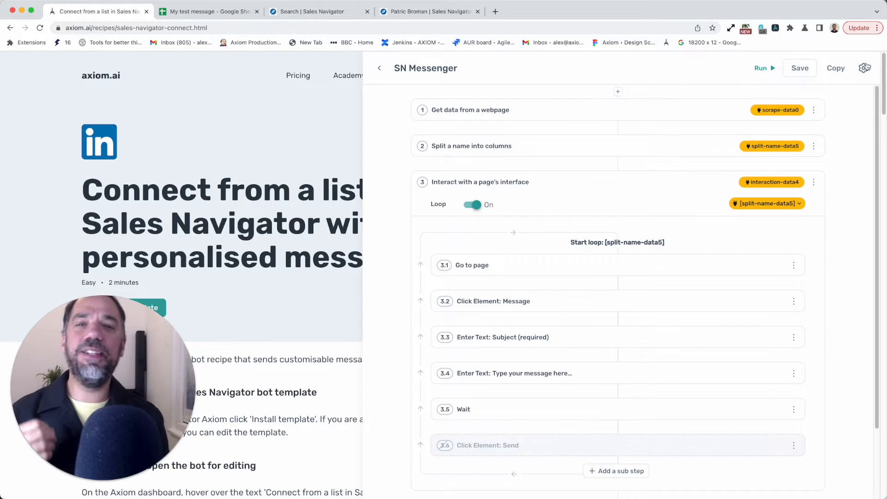
{"action": "left_click", "coordinate": [760, 68]}
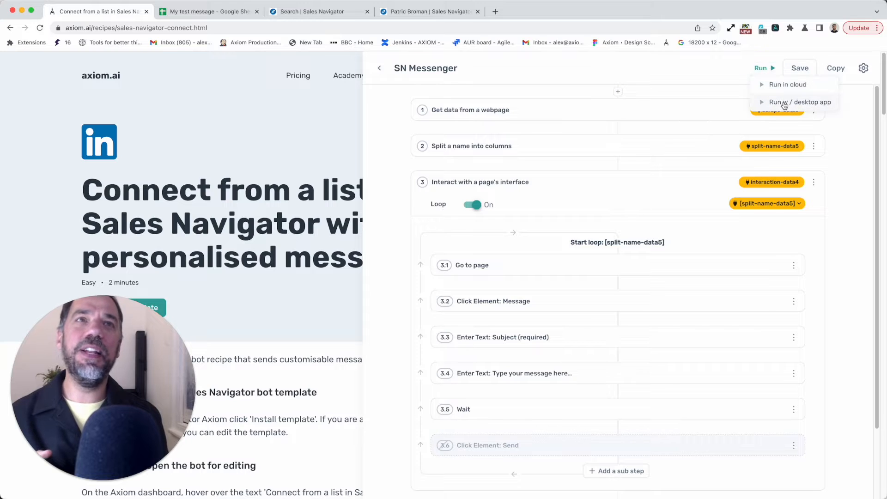
{"action": "left_click", "coordinate": [798, 101]}
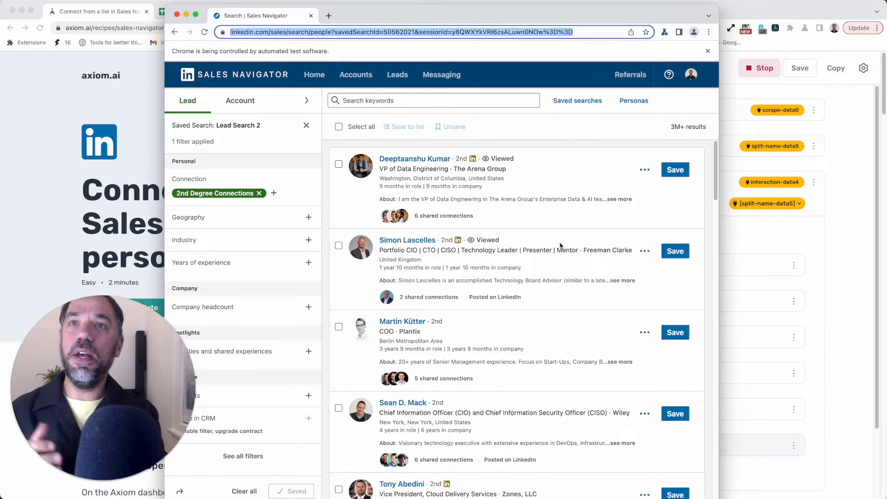
{"action": "scroll", "scroll_direction": "down", "scroll_amount": 3}
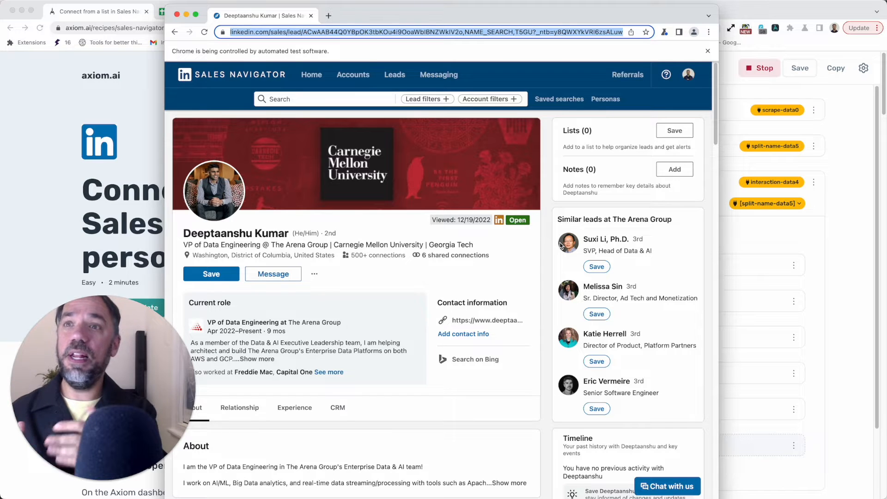
{"action": "left_click", "coordinate": [272, 273]}
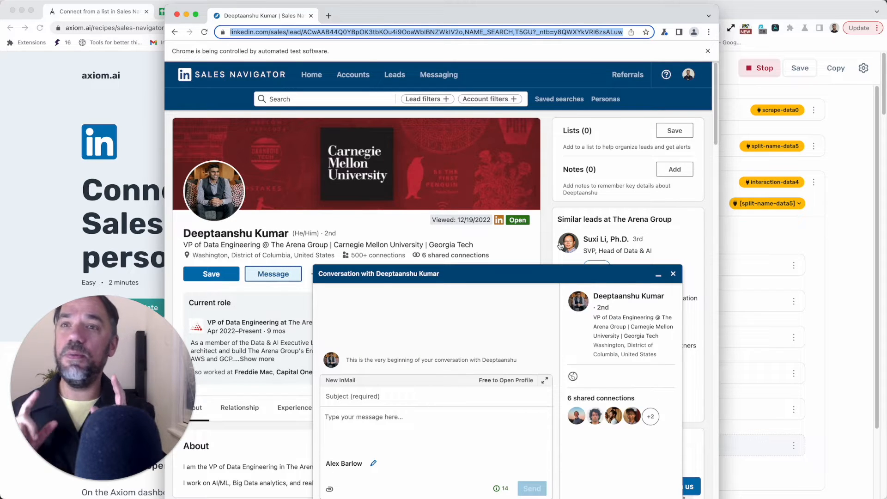
{"action": "type", "text": "Hello"}
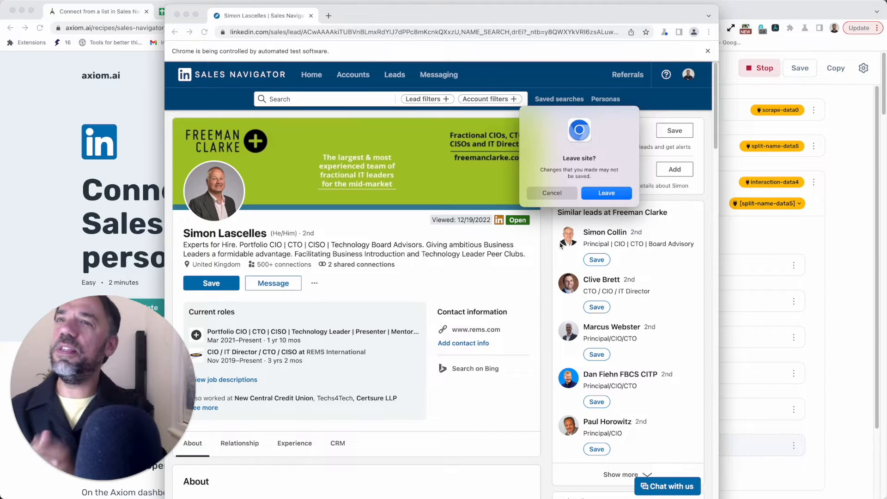
{"action": "left_click", "coordinate": [272, 282]}
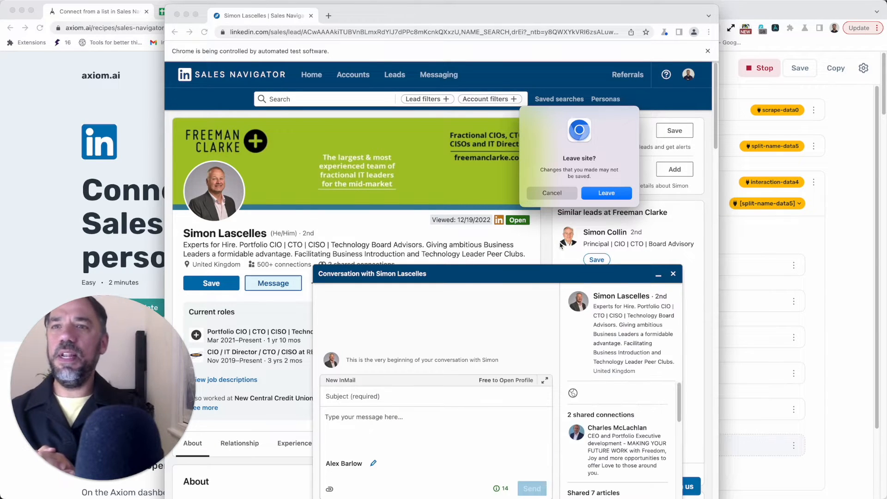
{"action": "type", "text": "Hello"}
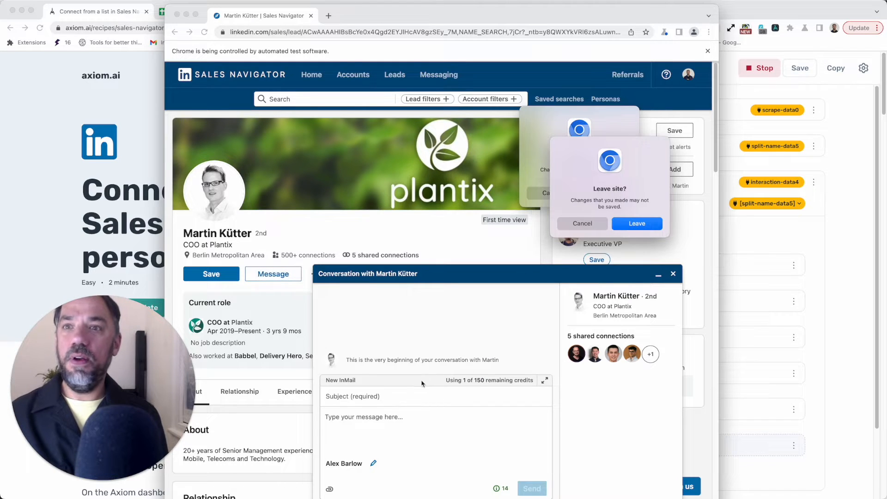
{"action": "type", "text": "Hello"}
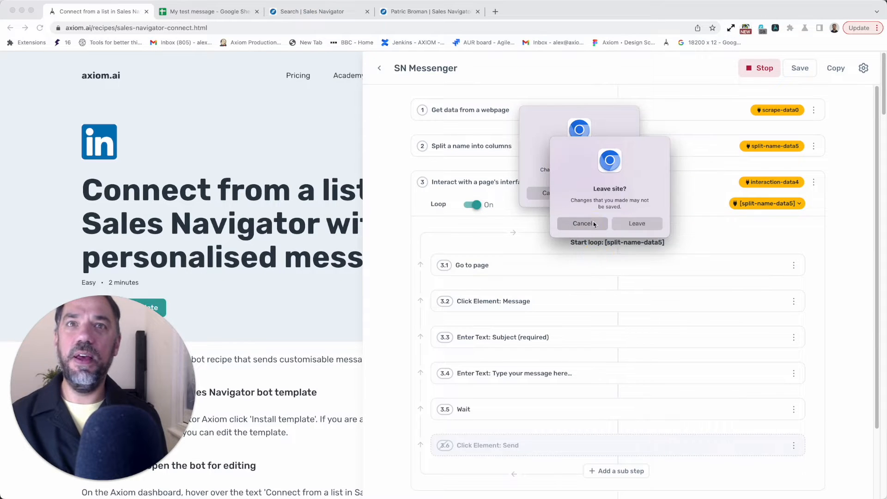
Cancel the 'Leave site?' prompt, ending the test run
{"action": "left_click", "coordinate": [582, 222]}
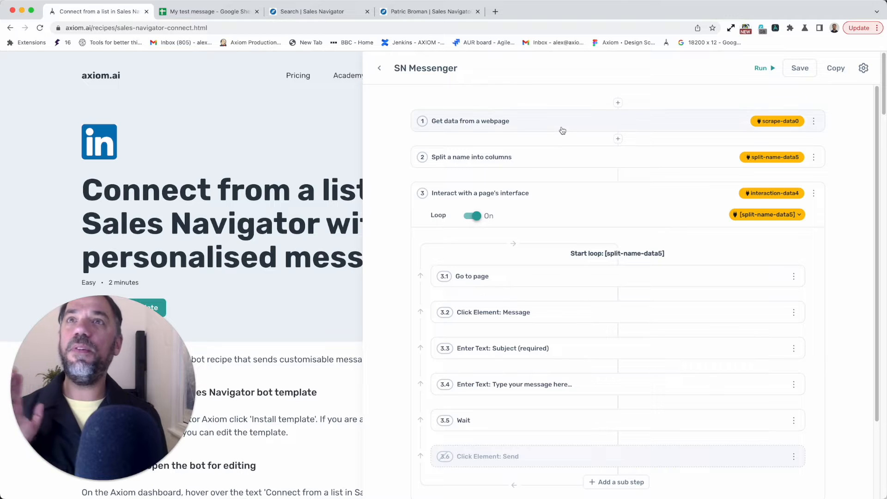
{"action": "mouse_move", "coordinate": [428, 11]}
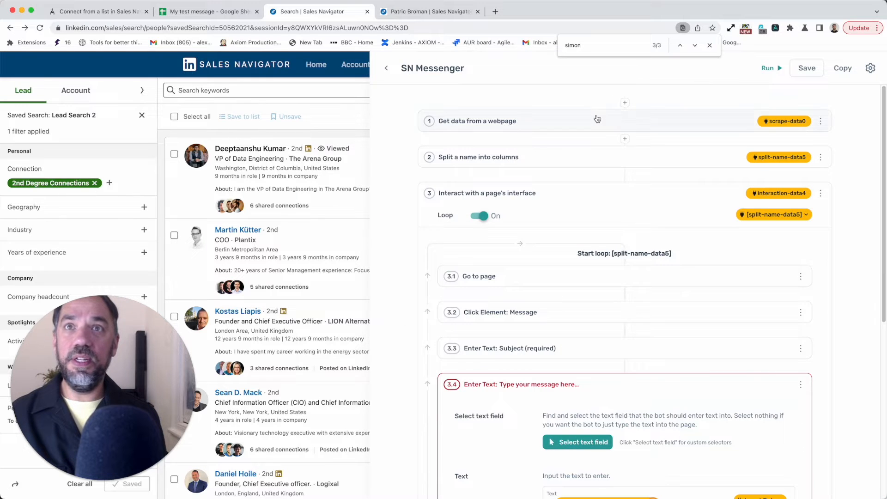
Reset the scrape step's column A to capture the lead name links
{"action": "left_click", "coordinate": [476, 121]}
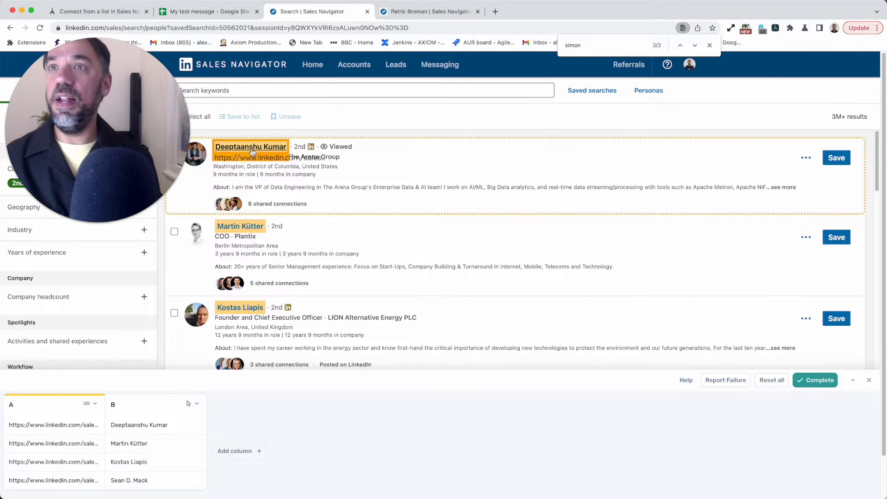
{"action": "left_click", "coordinate": [88, 403]}
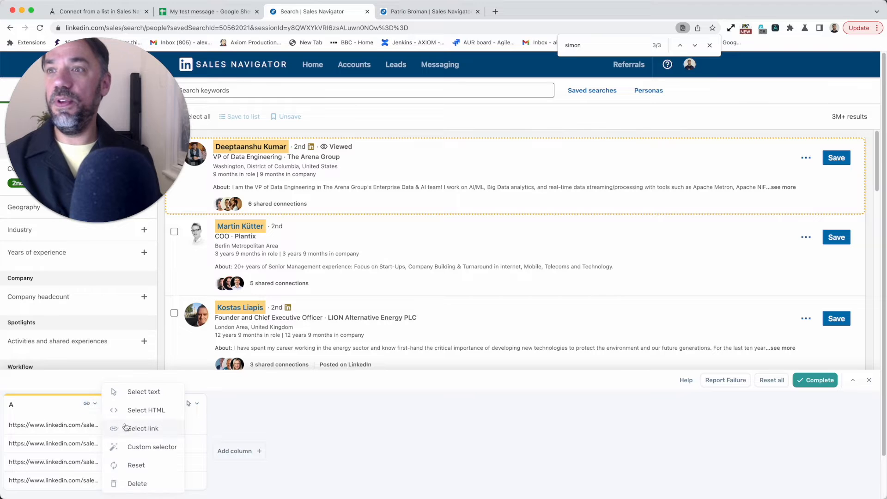
{"action": "left_click", "coordinate": [144, 391]}
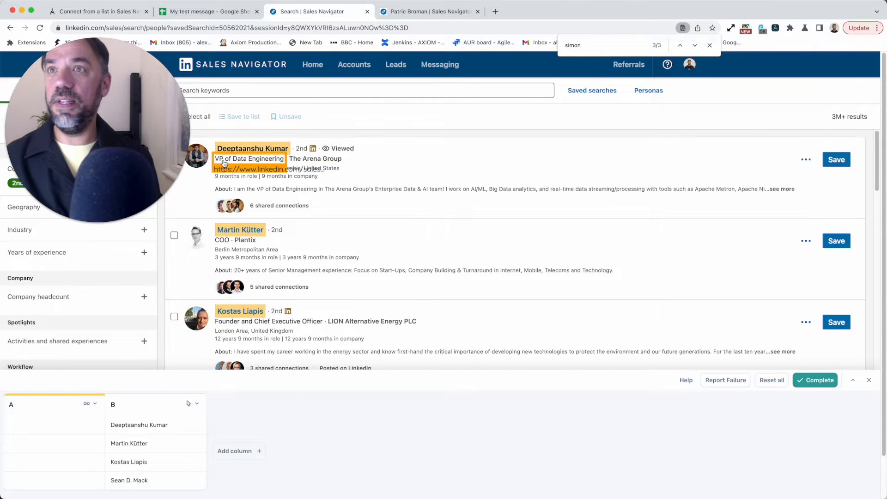
{"action": "left_click", "coordinate": [243, 232]}
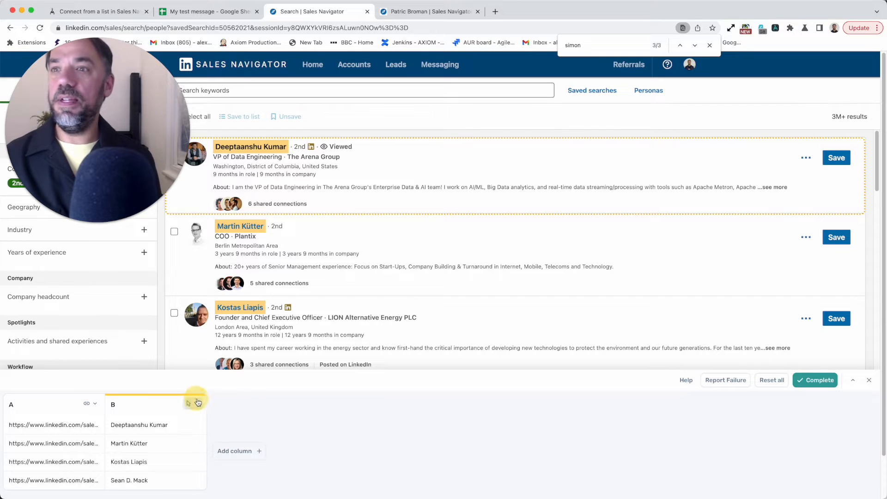
{"action": "left_click", "coordinate": [196, 403]}
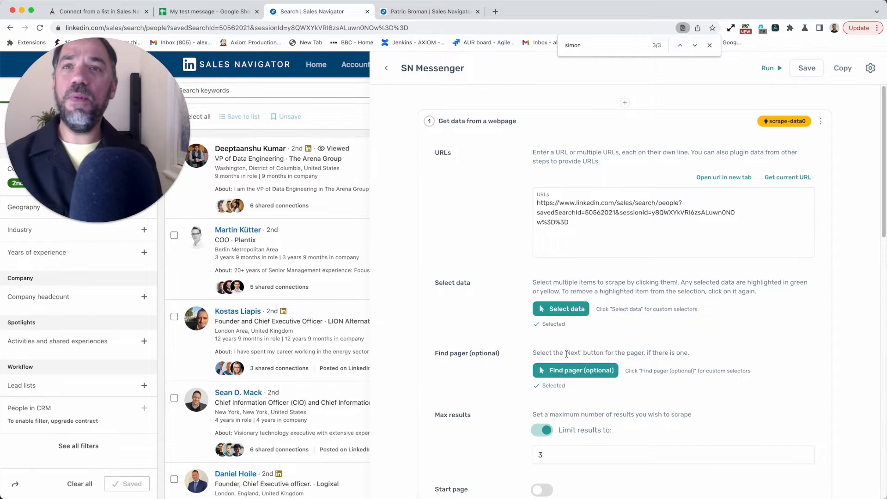
Set the scrape step's pager to the results' 'Next' link
{"action": "scroll", "scroll_direction": "down", "scroll_amount": 3}
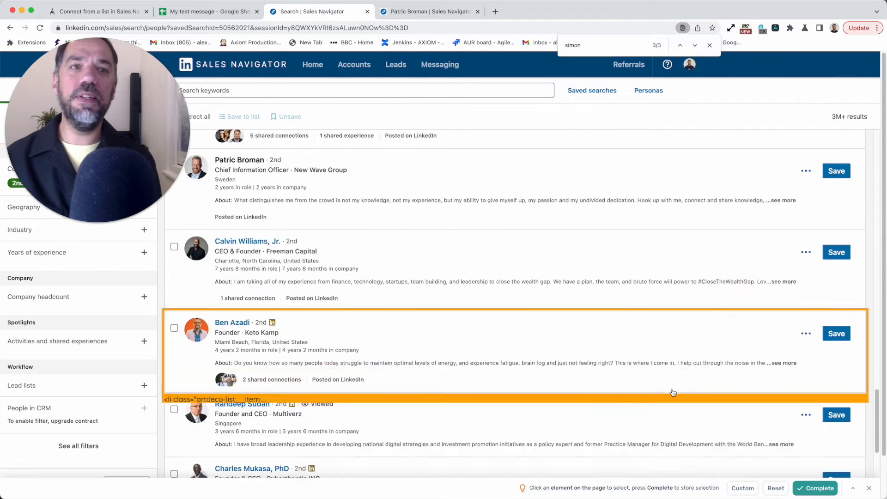
{"action": "scroll", "scroll_direction": "down", "scroll_amount": 3}
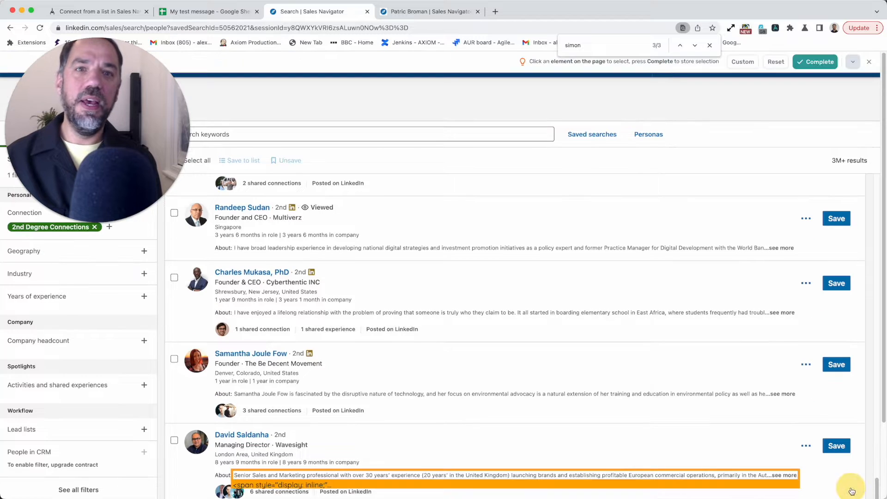
{"action": "scroll", "scroll_direction": "down", "scroll_amount": 3}
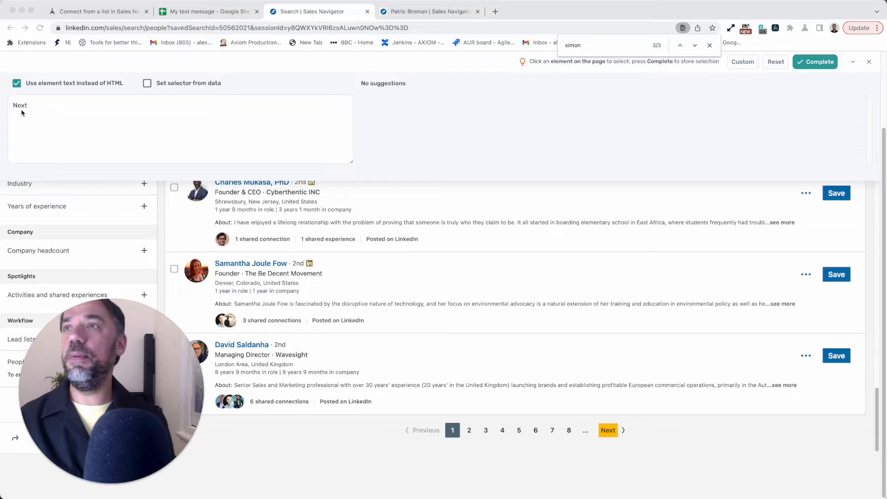
{"action": "mouse_move", "coordinate": [95, 86]}
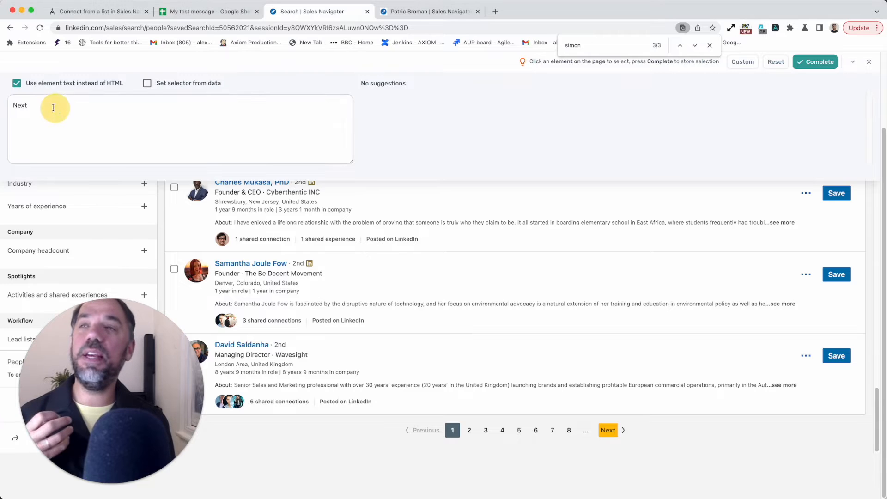
{"action": "double_click", "coordinate": [20, 105]}
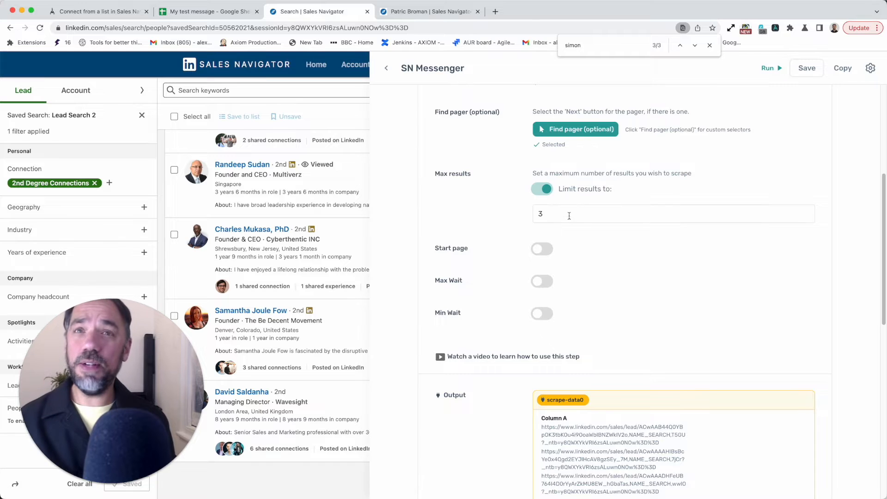
{"action": "scroll", "scroll_direction": "down", "scroll_amount": 3}
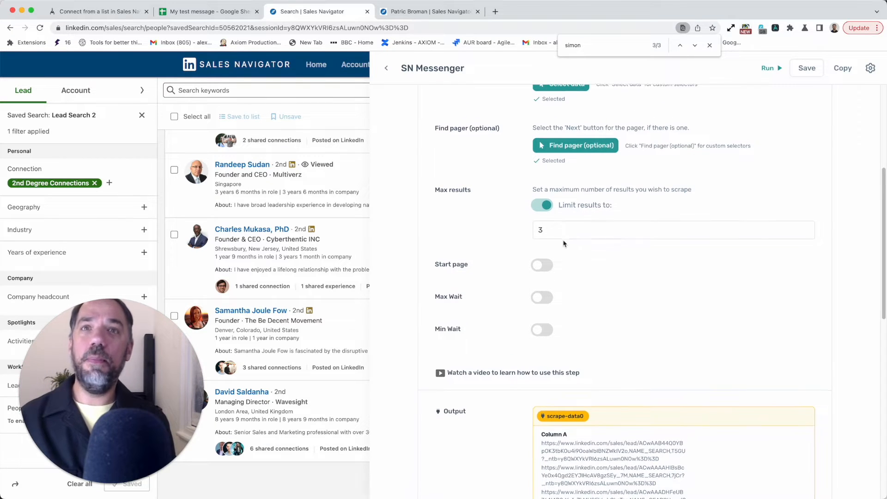
{"action": "scroll", "scroll_direction": "down", "scroll_amount": 3}
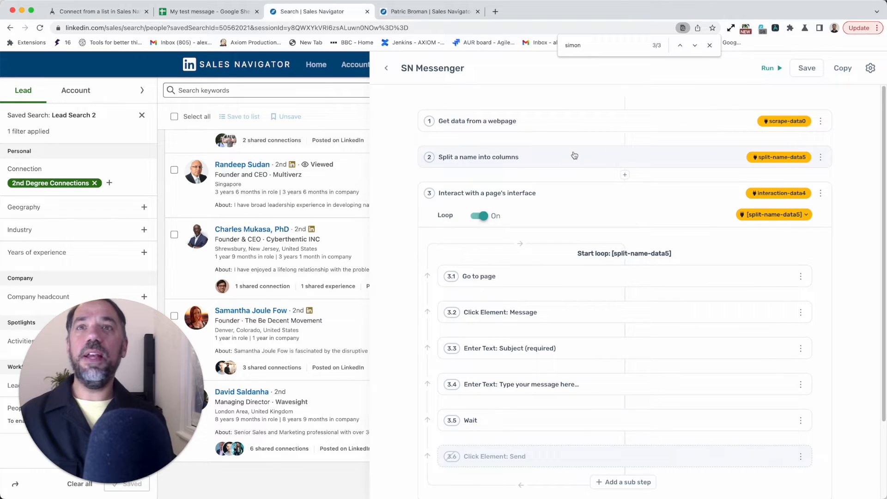
{"action": "left_click", "coordinate": [478, 156]}
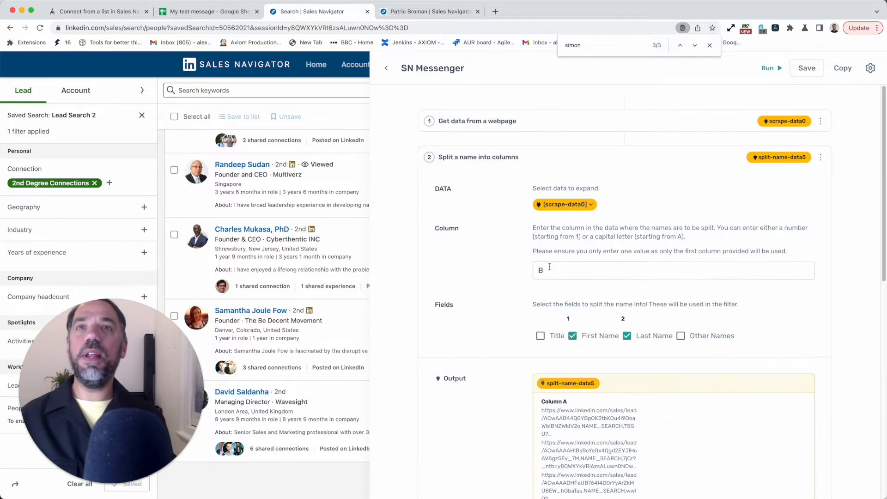
{"action": "scroll", "scroll_direction": "down", "scroll_amount": 3}
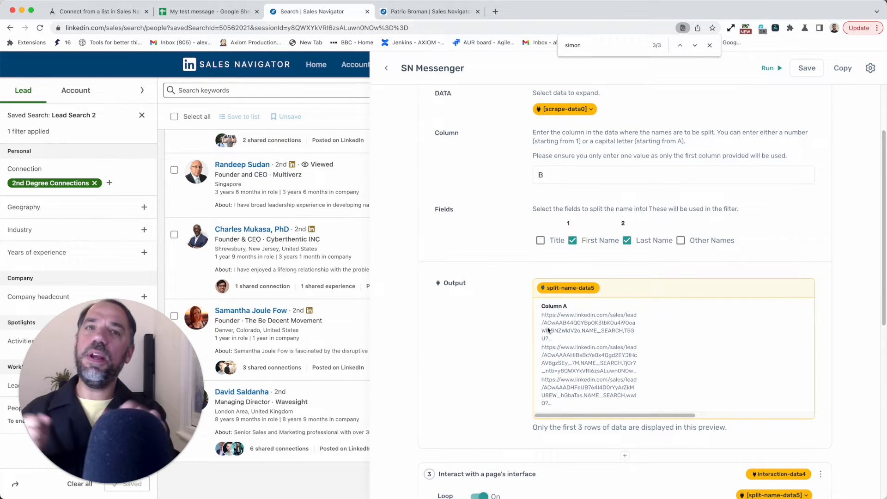
{"action": "scroll", "scroll_direction": "down", "scroll_amount": 3}
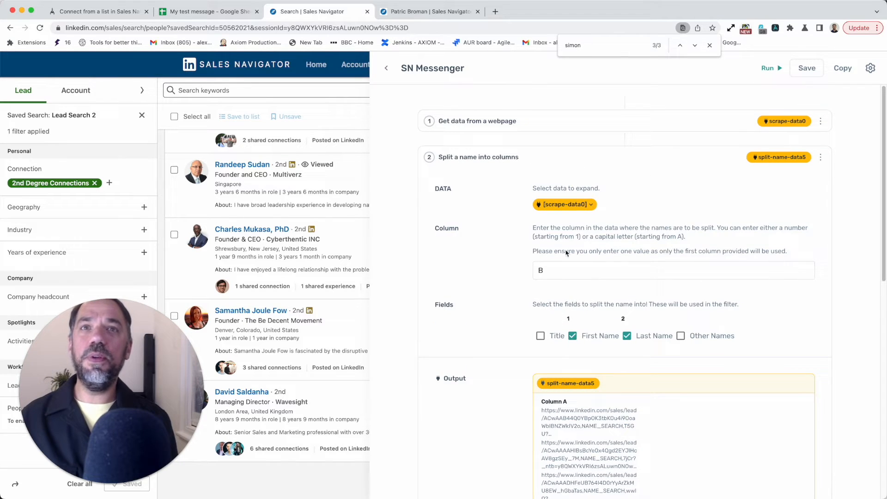
{"action": "left_click", "coordinate": [564, 204]}
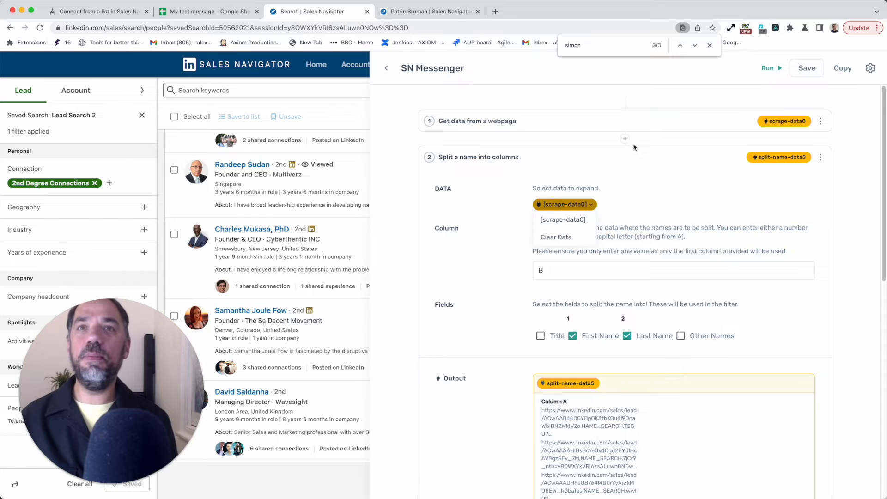
{"action": "scroll", "scroll_direction": "down", "scroll_amount": 3}
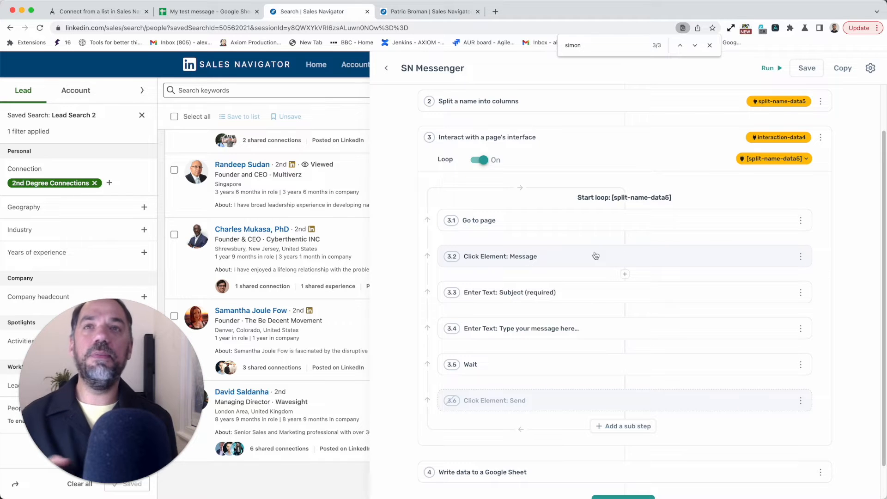
Fill step 3.1's URL with column A lead URLs from split-name-data5
{"action": "scroll", "scroll_direction": "down", "scroll_amount": 3}
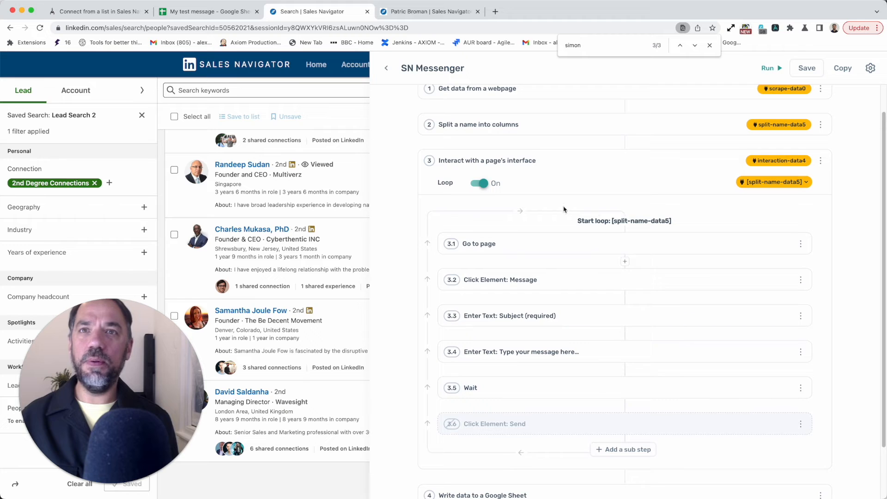
{"action": "left_click", "coordinate": [479, 243]}
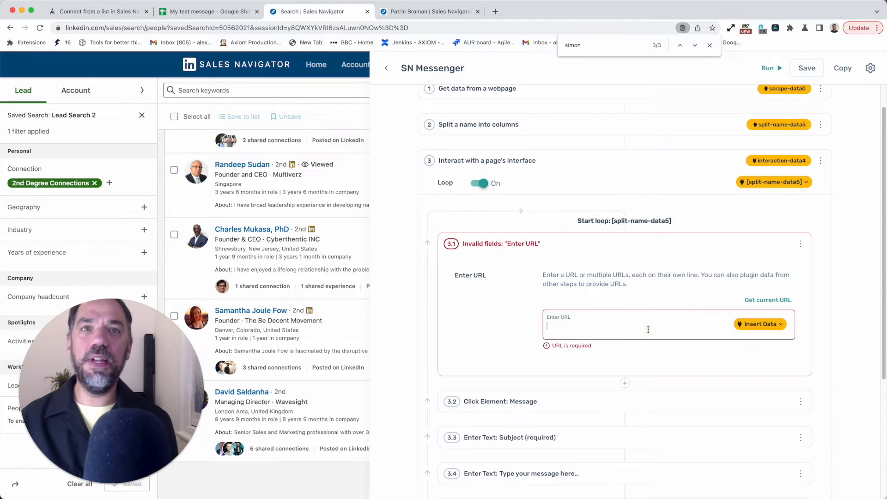
{"action": "left_click", "coordinate": [760, 323]}
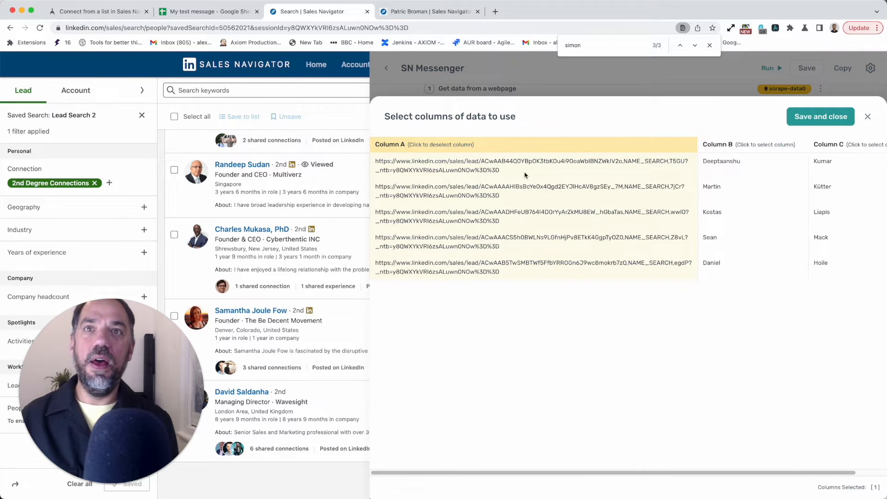
{"action": "left_click", "coordinate": [820, 116]}
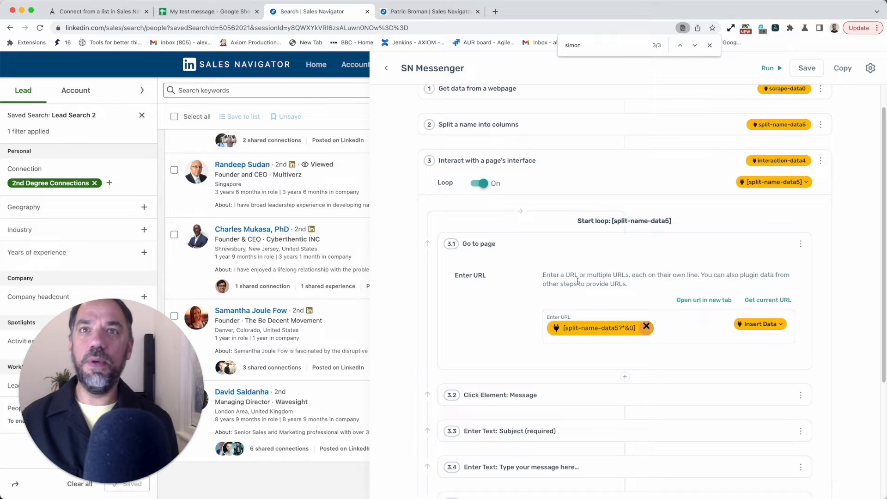
{"action": "scroll", "scroll_direction": "down", "scroll_amount": 3}
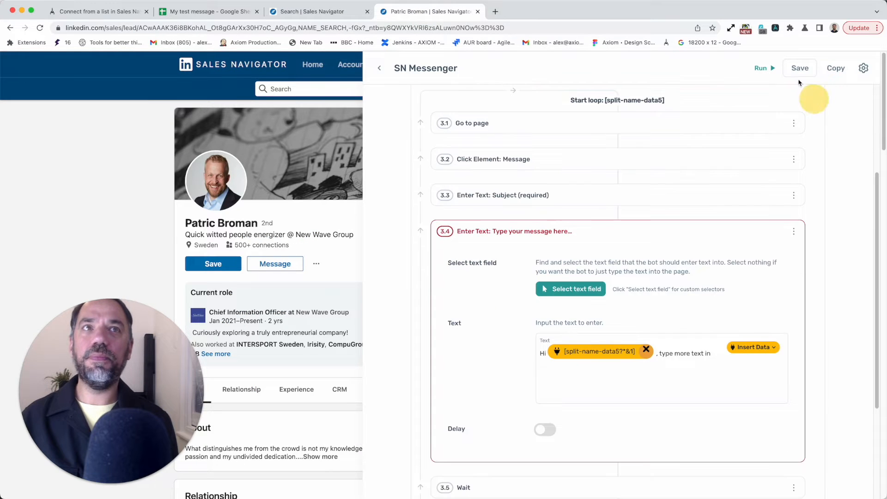
Save the bot and make step 3.2 click the lead profile's Message button
{"action": "left_click", "coordinate": [799, 68]}
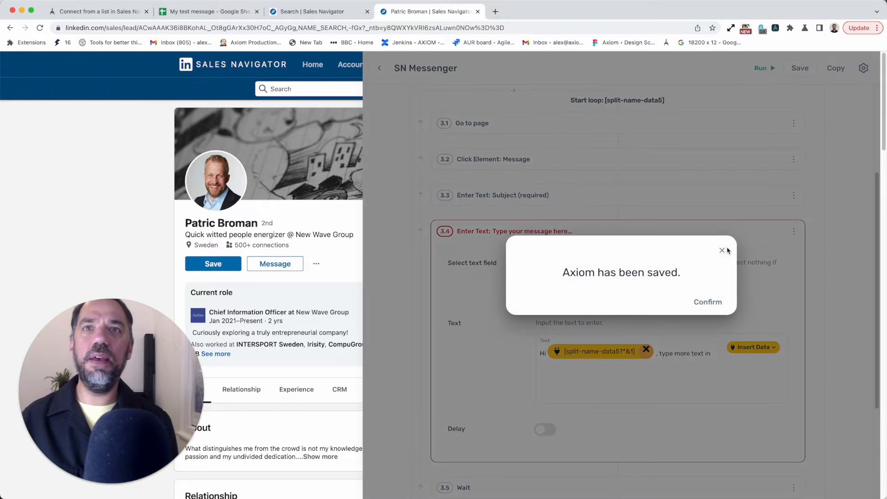
{"action": "left_click", "coordinate": [722, 250]}
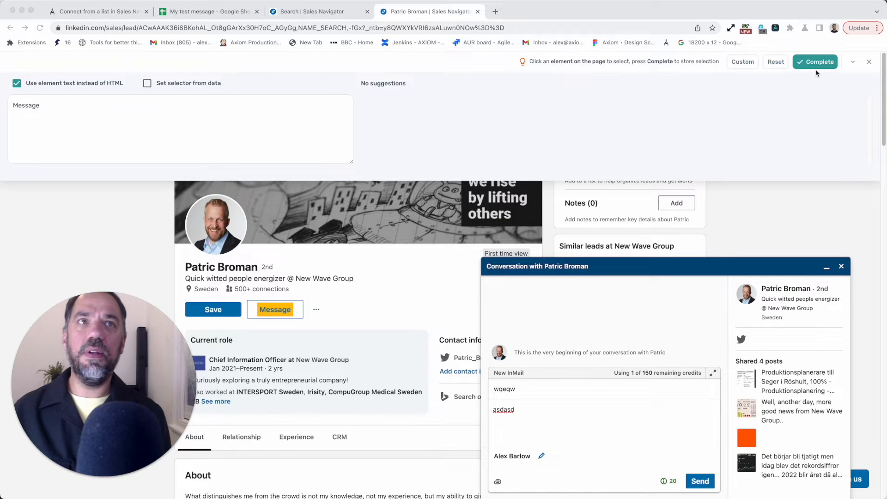
{"action": "left_click", "coordinate": [815, 61]}
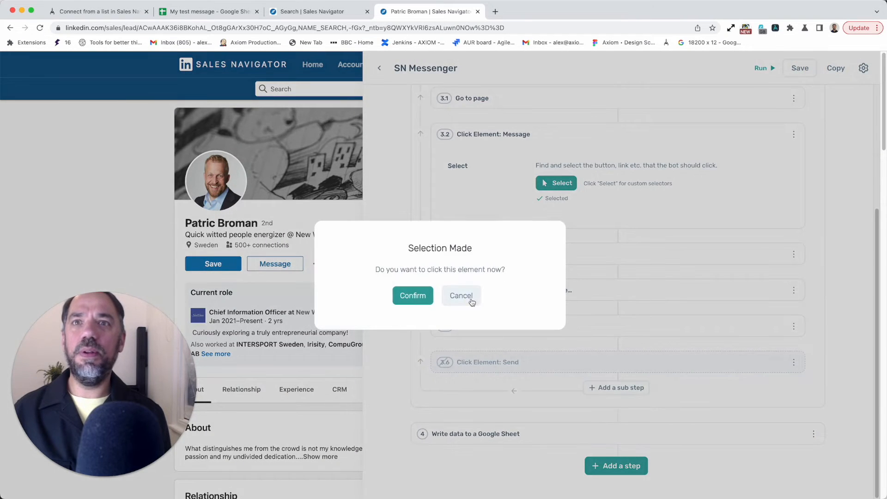
{"action": "left_click", "coordinate": [461, 295]}
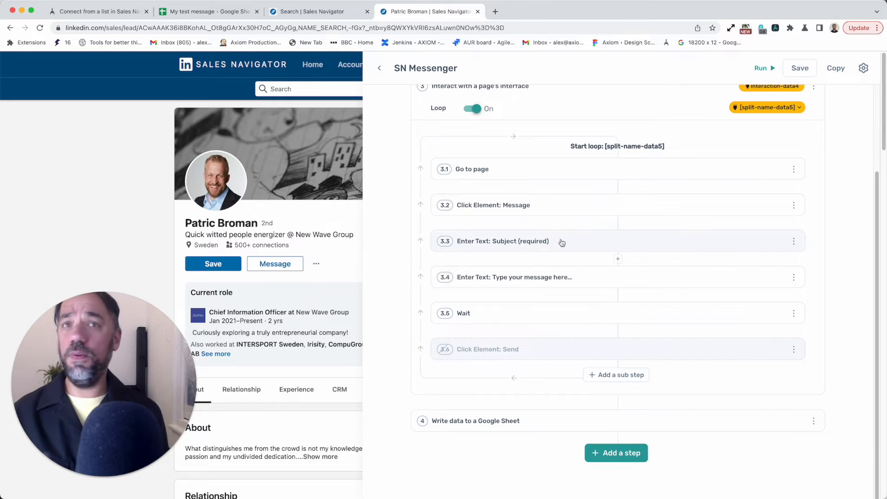
Point step 3.3's 'Hello' subject text at the InMail form's subject box
{"action": "left_click", "coordinate": [502, 241]}
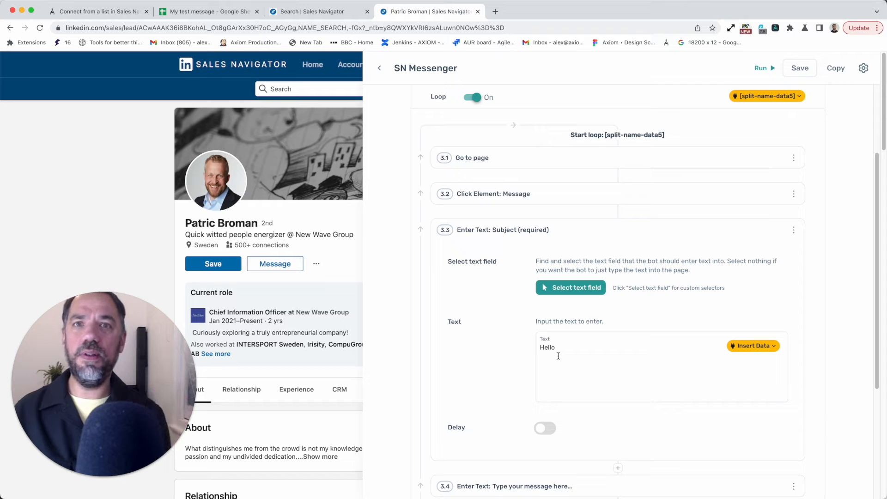
{"action": "double_click", "coordinate": [547, 347]}
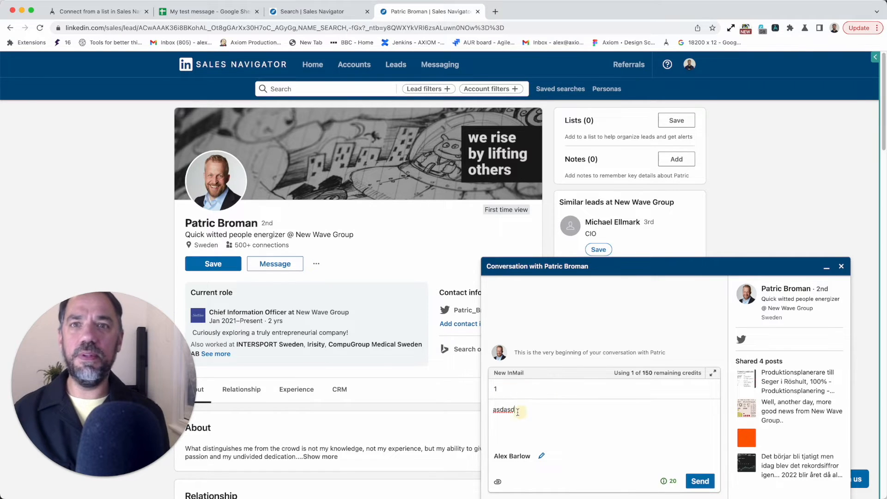
{"action": "type", "text": "11"}
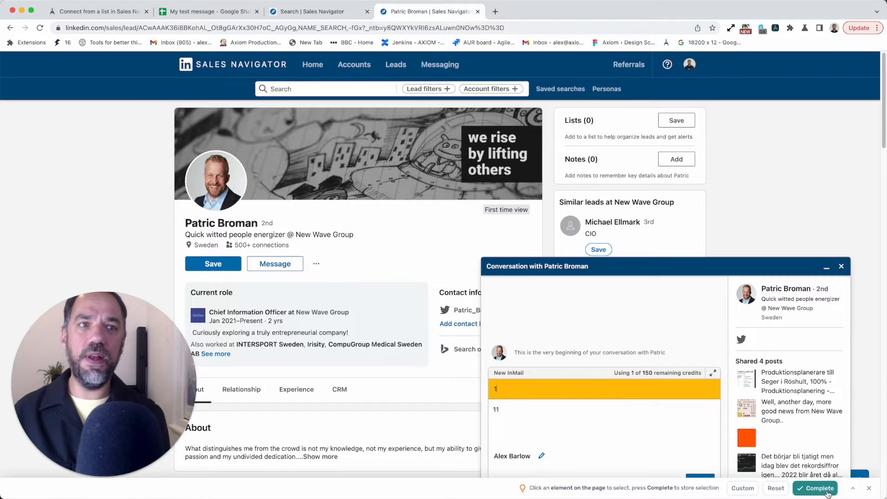
{"action": "left_click", "coordinate": [815, 487]}
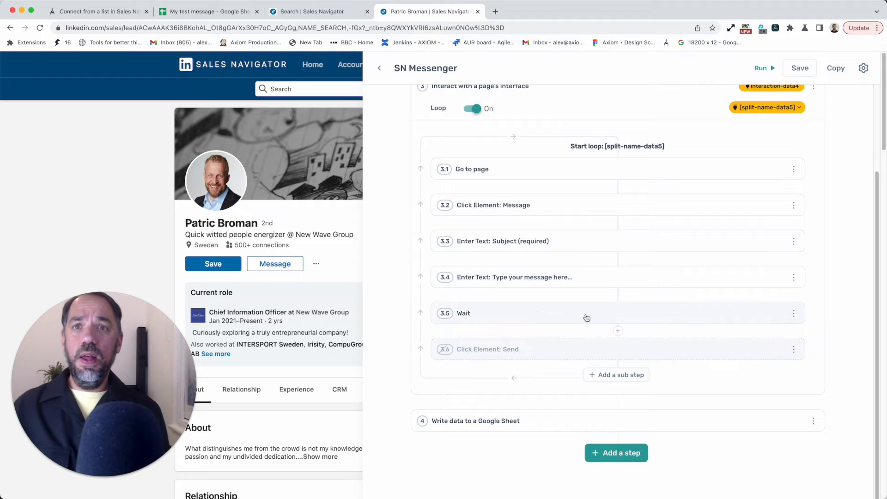
{"action": "mouse_move", "coordinate": [549, 324]}
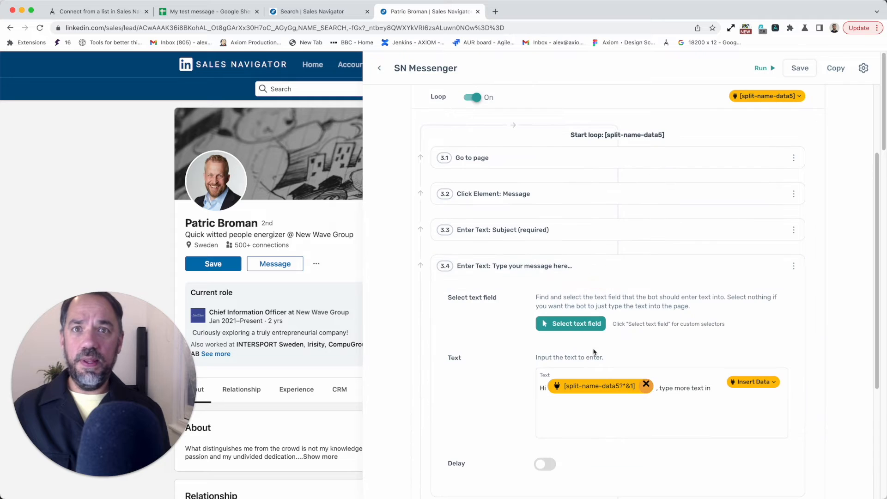
{"action": "scroll", "scroll_direction": "down", "scroll_amount": 3}
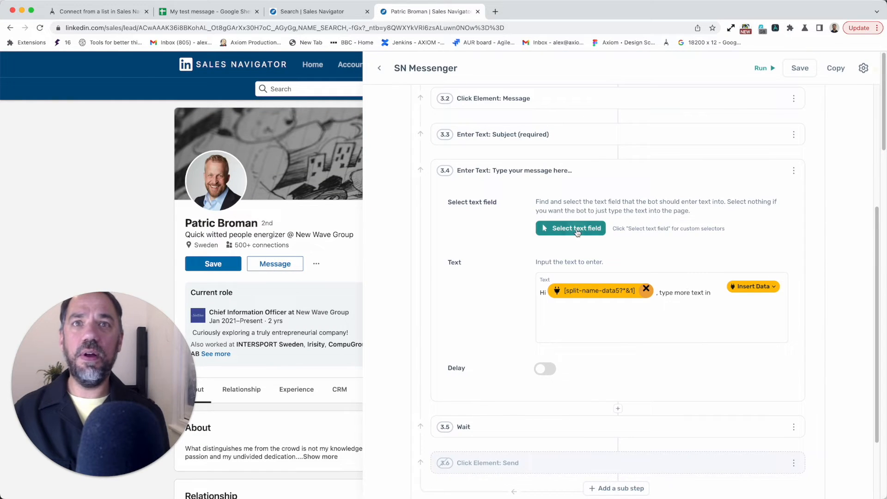
Rebuild step 3.4's text as 'Hi', the first-name token, then ', my message'
{"action": "left_click", "coordinate": [570, 228]}
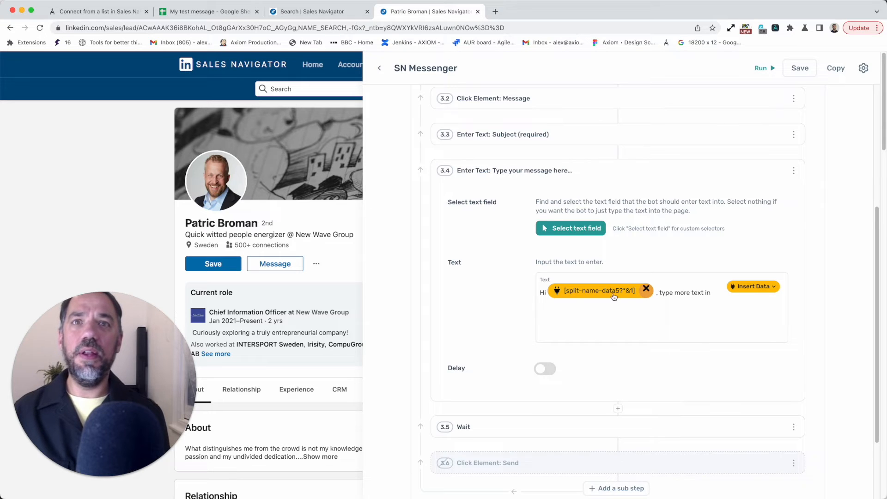
{"action": "left_click", "coordinate": [645, 290]}
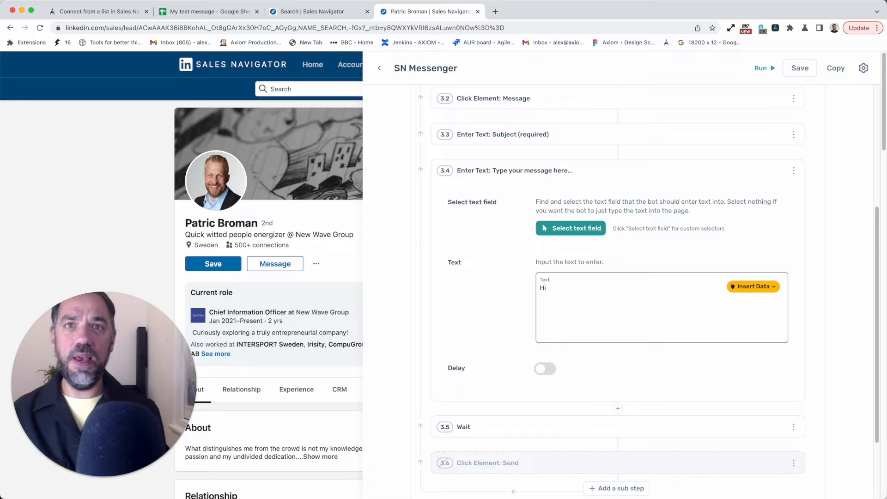
{"action": "left_click", "coordinate": [751, 286]}
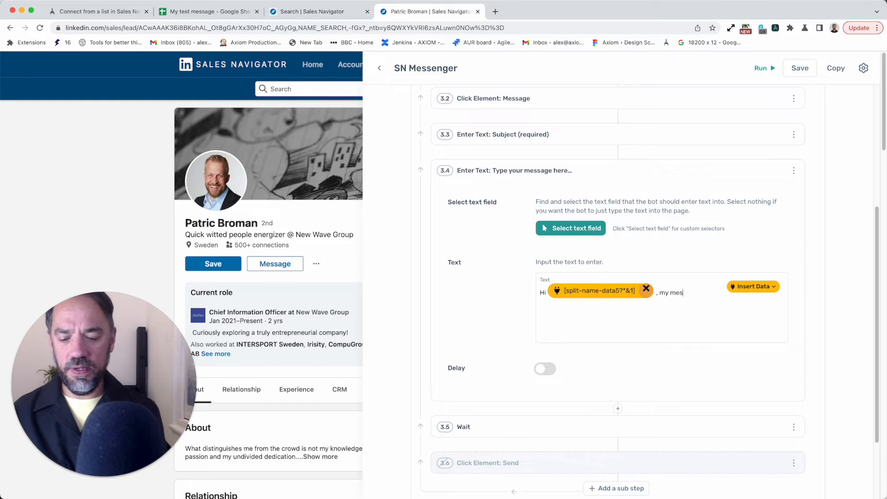
{"action": "type", "text": "sage"}
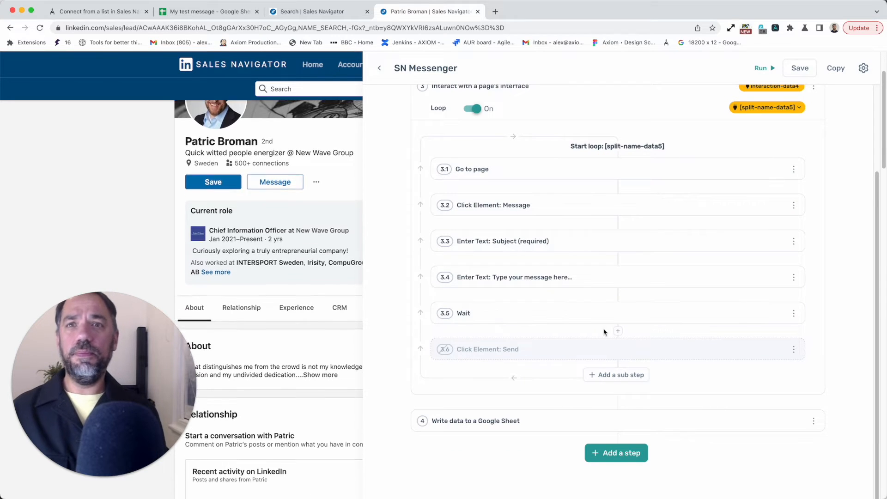
{"action": "scroll", "scroll_direction": "down", "scroll_amount": 3}
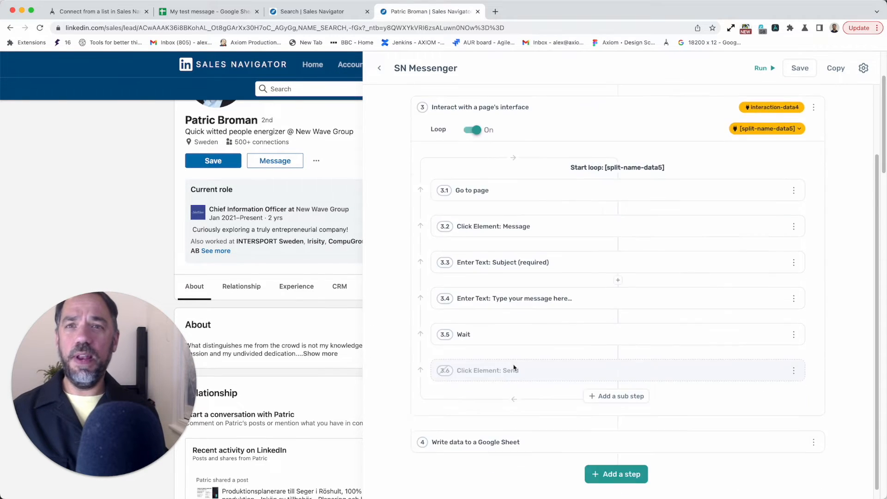
{"action": "left_click", "coordinate": [487, 370]}
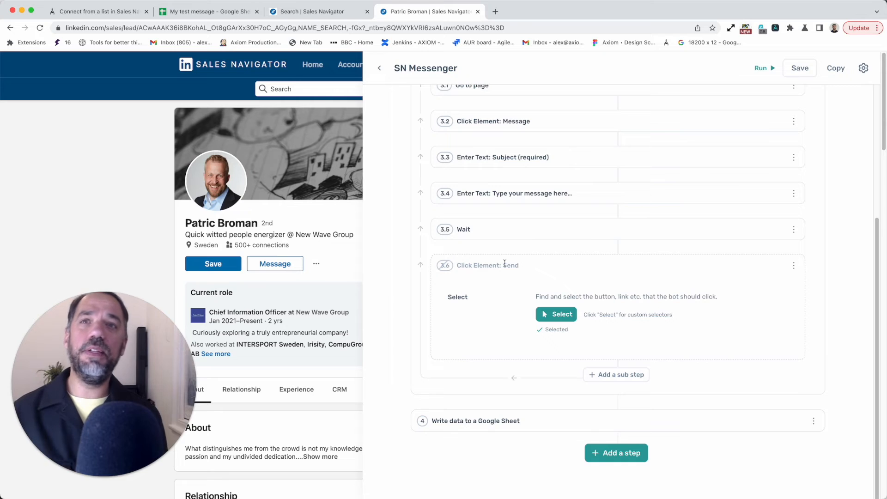
{"action": "mouse_move", "coordinate": [481, 242]}
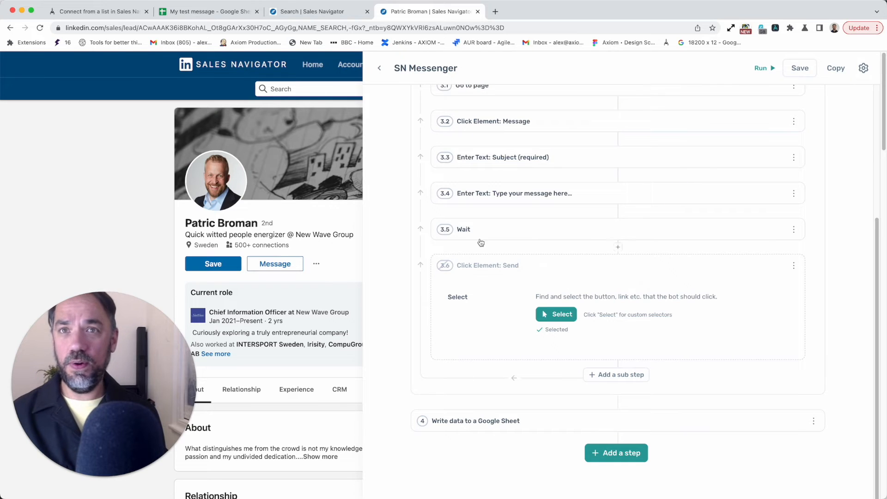
{"action": "mouse_move", "coordinate": [791, 269]}
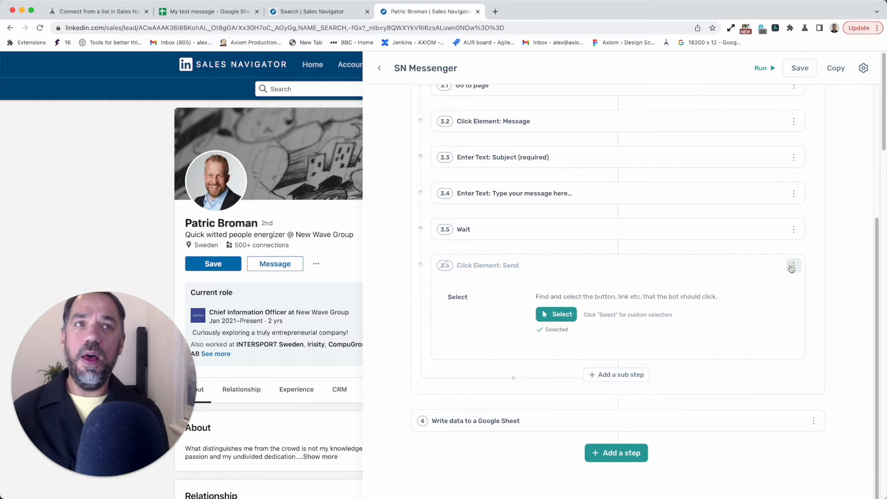
{"action": "left_click", "coordinate": [793, 265]}
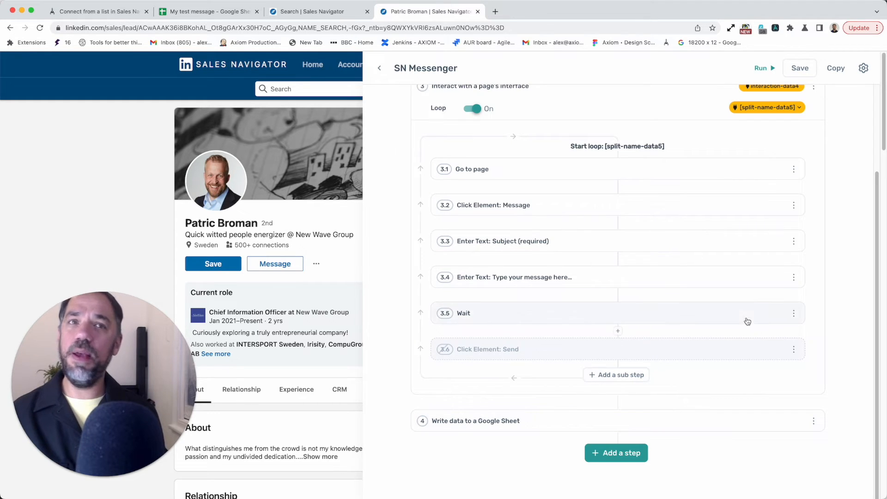
{"action": "mouse_move", "coordinate": [603, 439]}
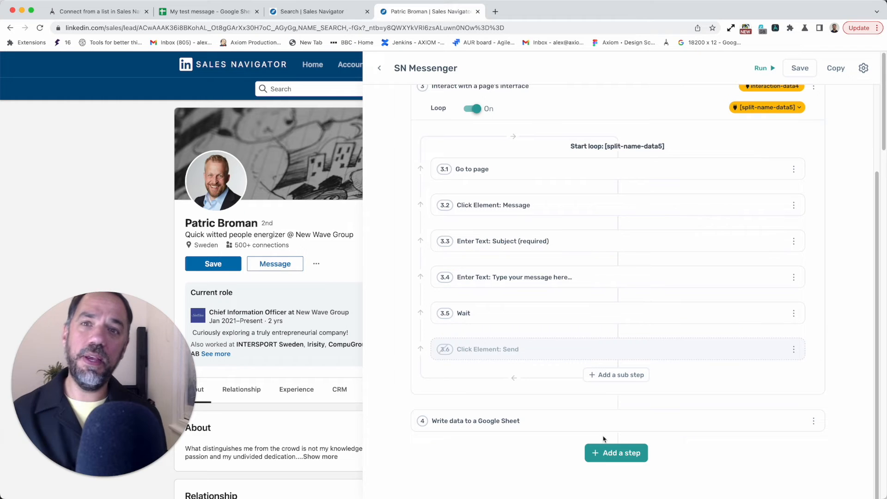
Keep the split names as the data step 4 writes to the sent sheet
{"action": "scroll", "scroll_direction": "down", "scroll_amount": 3}
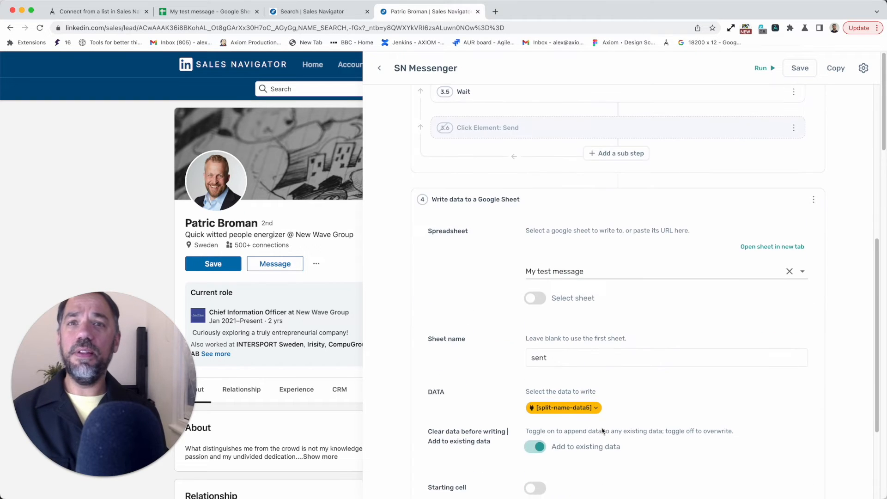
{"action": "scroll", "scroll_direction": "down", "scroll_amount": 3}
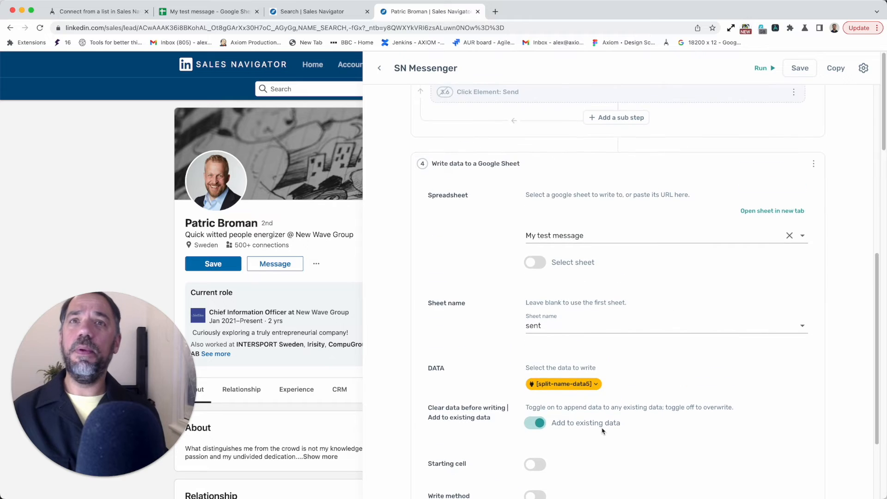
{"action": "scroll", "scroll_direction": "down", "scroll_amount": 3}
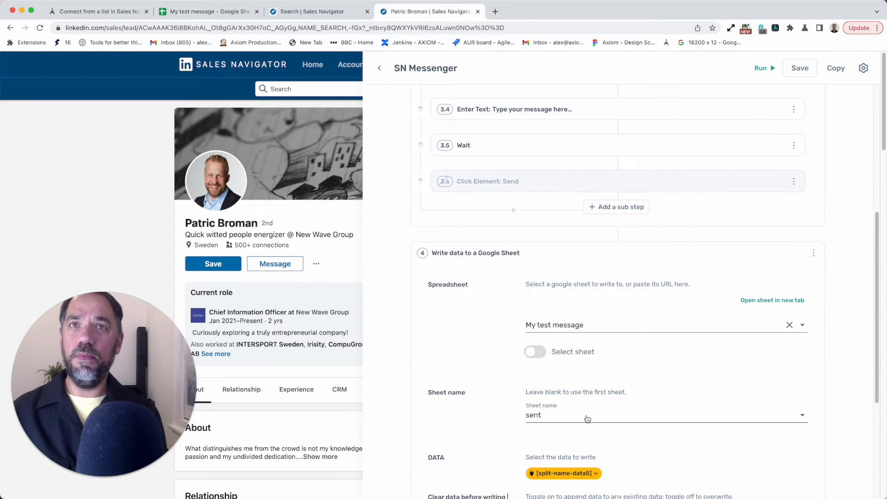
{"action": "scroll", "scroll_direction": "down", "scroll_amount": 3}
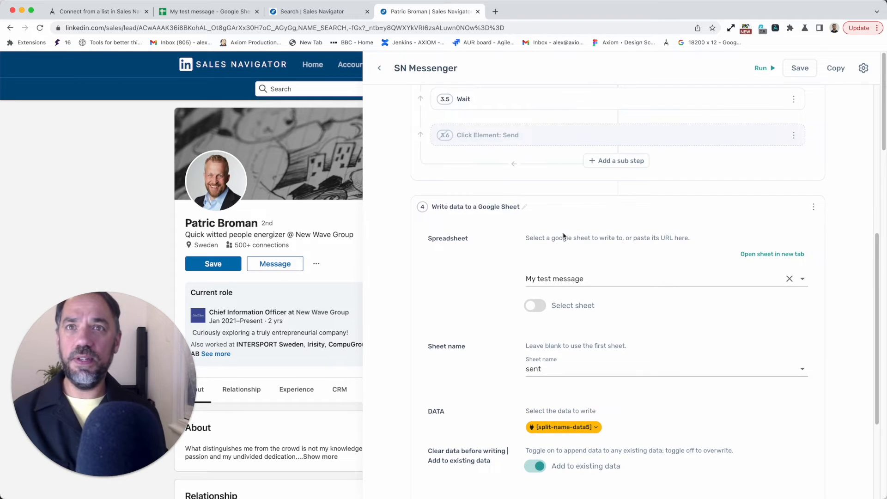
{"action": "scroll", "scroll_direction": "down", "scroll_amount": 3}
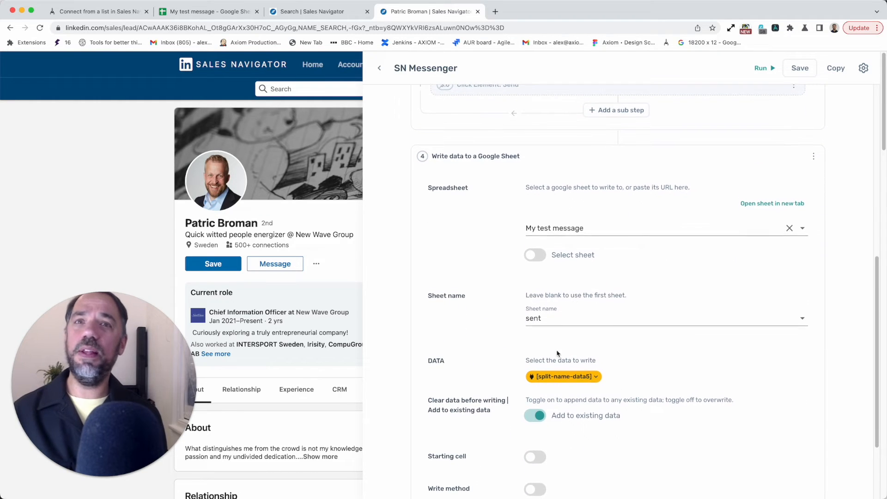
{"action": "left_click", "coordinate": [562, 376]}
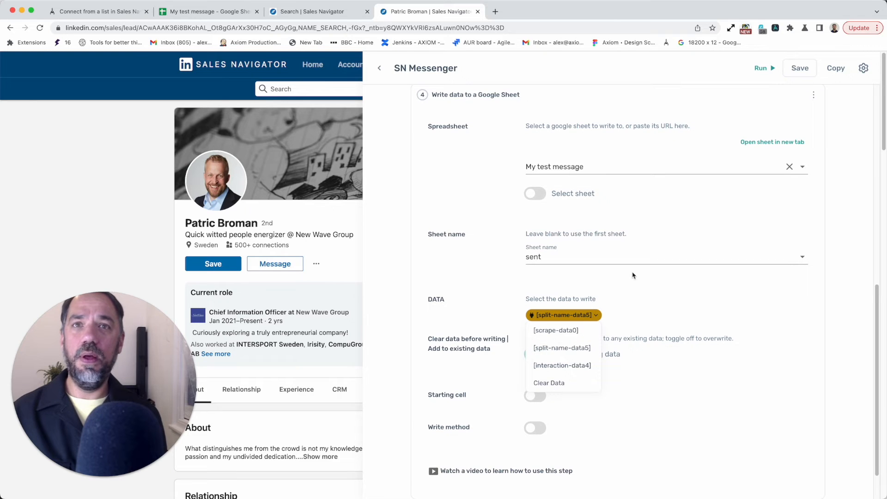
{"action": "left_click", "coordinate": [560, 348]}
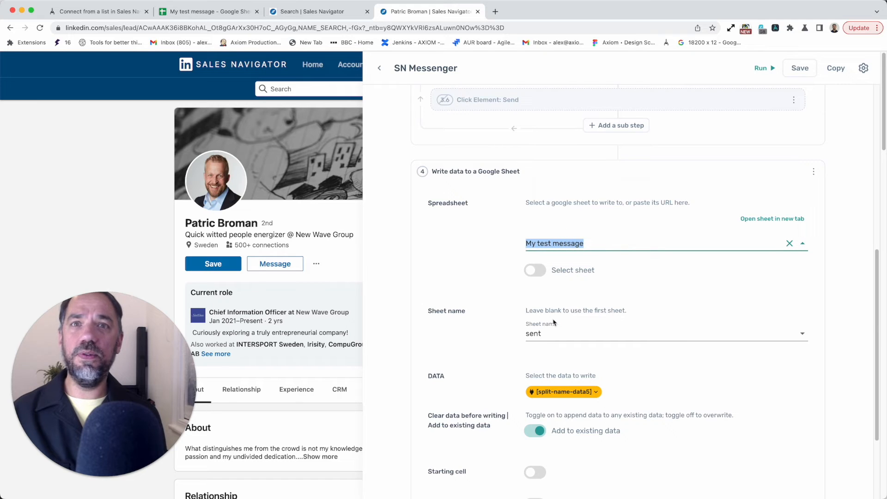
Turn on 'Clear data before writing' for the Google Sheet step
{"action": "scroll", "scroll_direction": "down", "scroll_amount": 3}
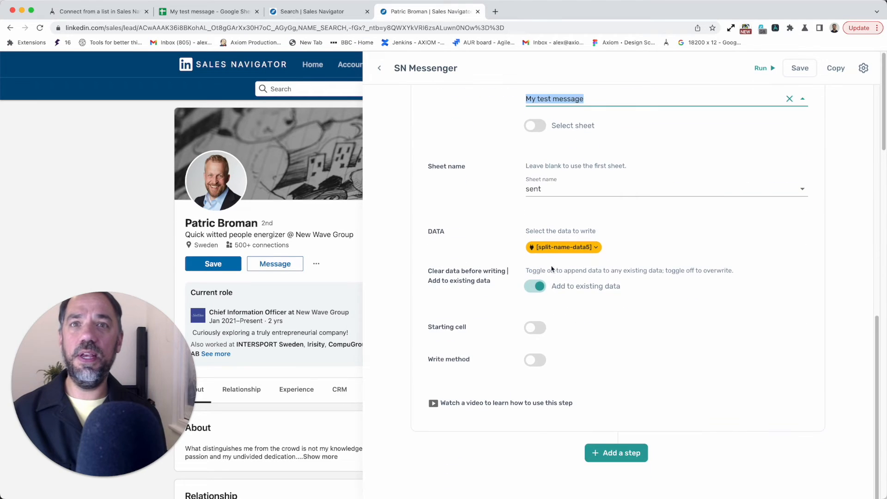
{"action": "left_click", "coordinate": [562, 247]}
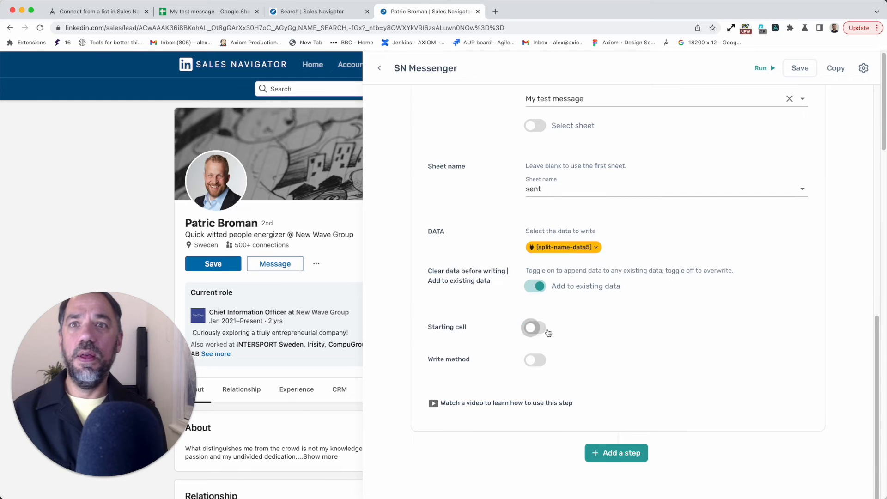
{"action": "left_click", "coordinate": [534, 286]}
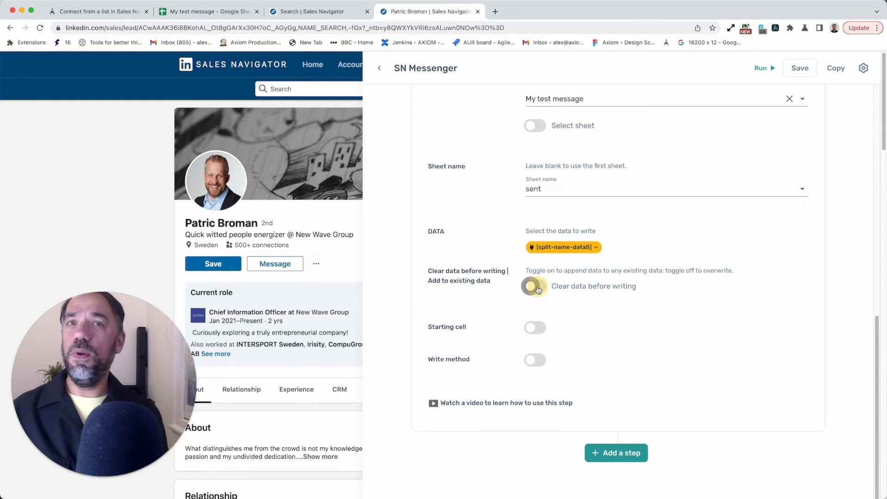
{"action": "left_click", "coordinate": [534, 285]}
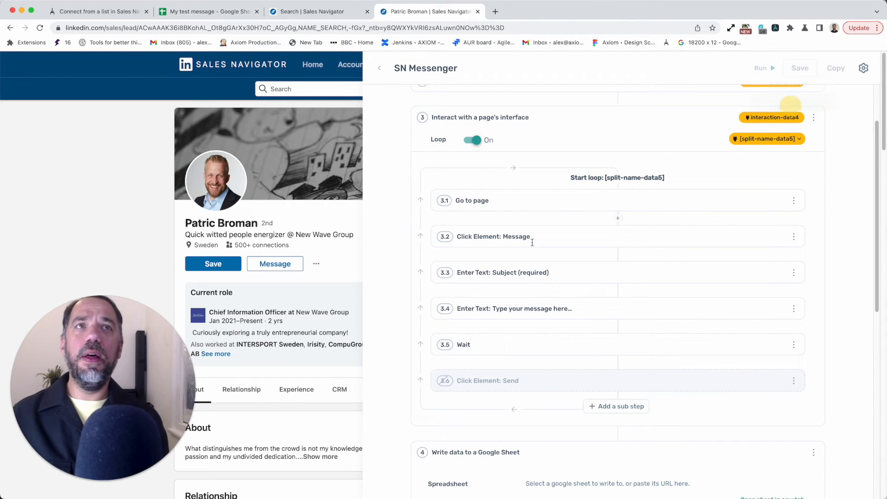
Test-run the messenger bot, which opens a lead's message window and types the subject 'Hello'
{"action": "left_click", "coordinate": [761, 68]}
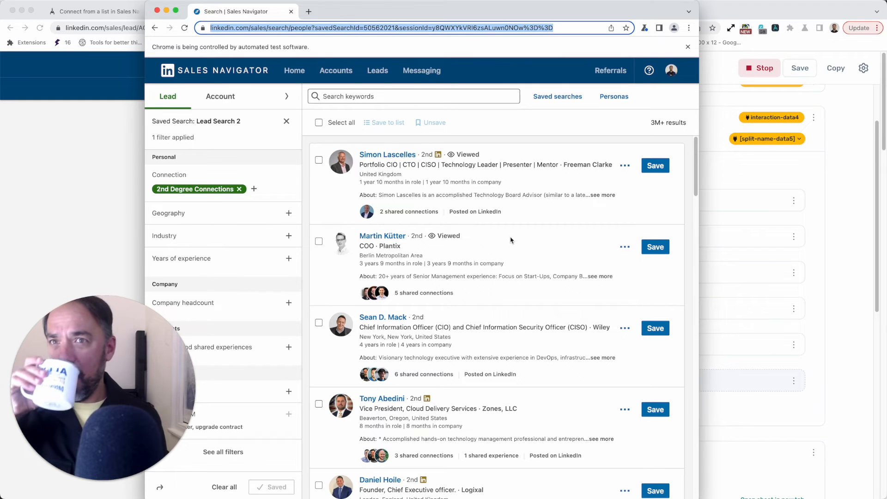
{"action": "scroll", "scroll_direction": "down", "scroll_amount": 3}
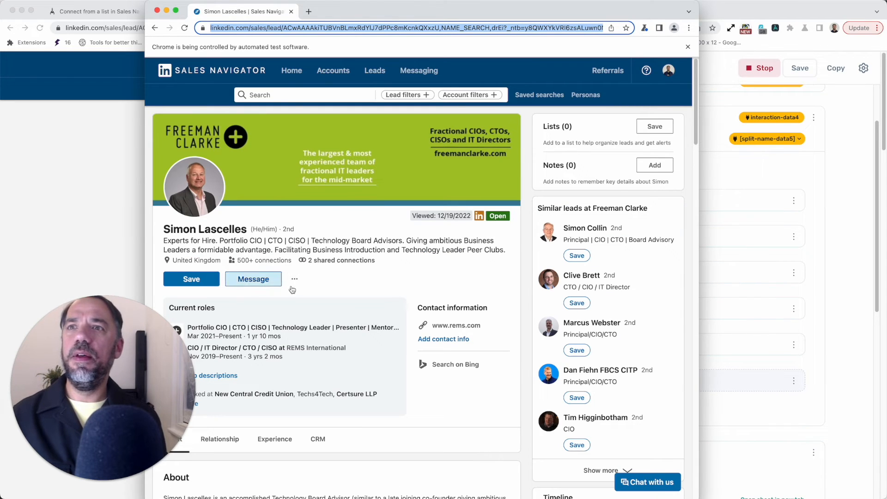
{"action": "left_click", "coordinate": [253, 278]}
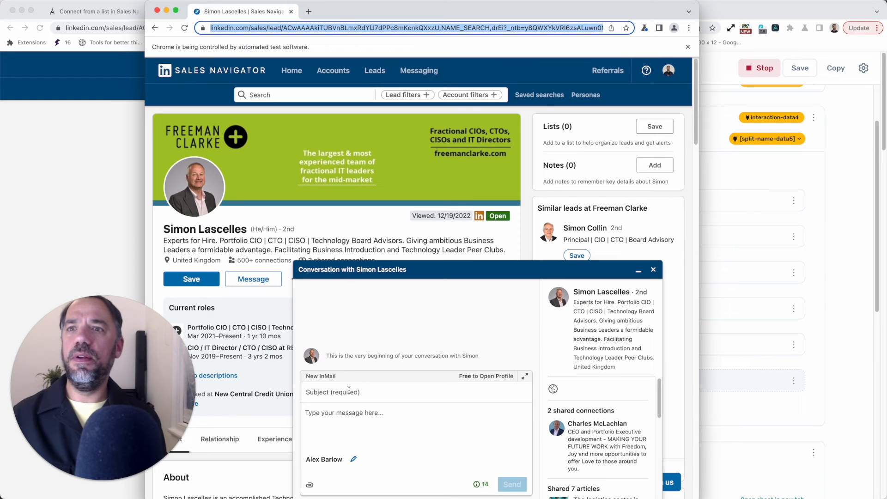
{"action": "type", "text": "Hello"}
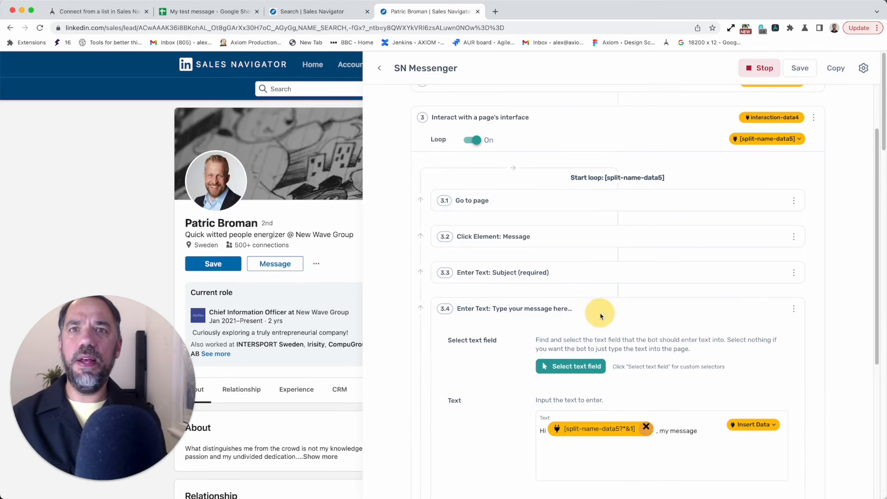
{"action": "scroll", "scroll_direction": "down", "scroll_amount": 3}
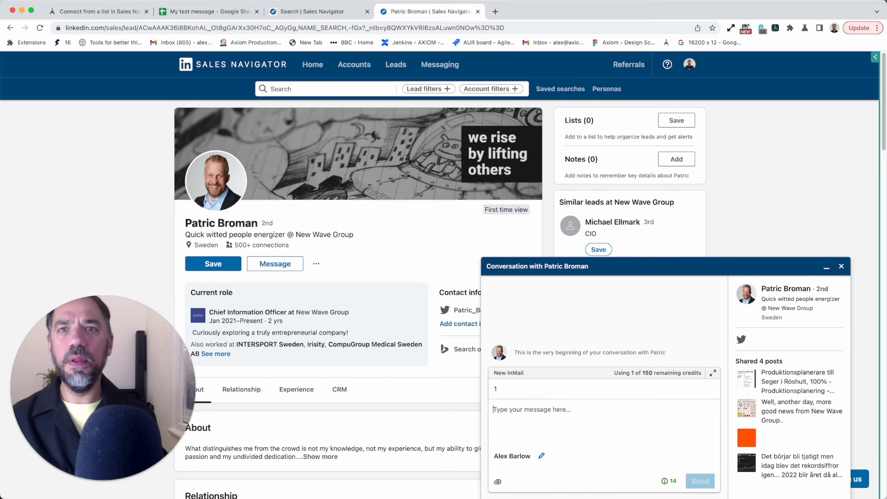
{"action": "mouse_move", "coordinate": [657, 363]}
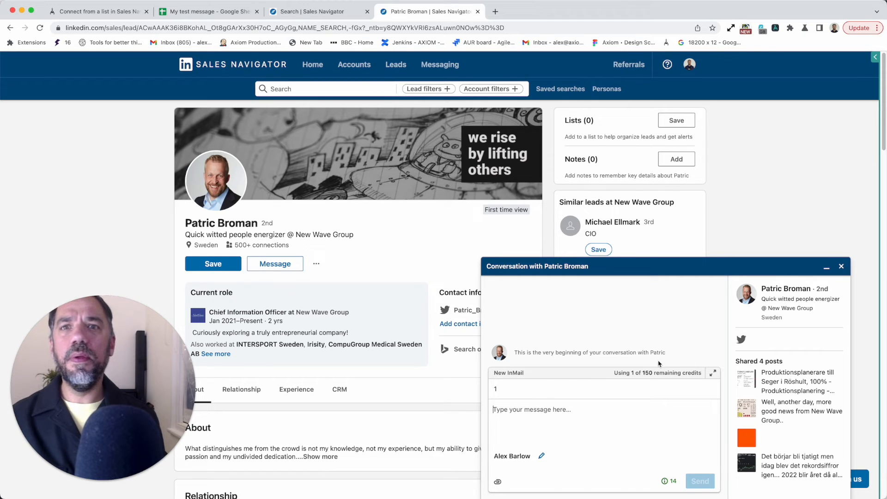
{"action": "mouse_move", "coordinate": [802, 330]}
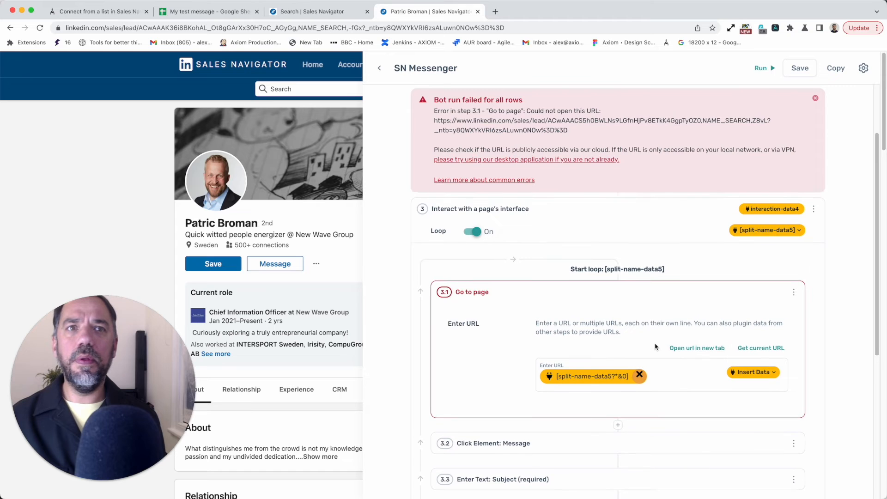
Set step 3.4 Enter Text to type into the lead's message textarea
{"action": "scroll", "scroll_direction": "down", "scroll_amount": 3}
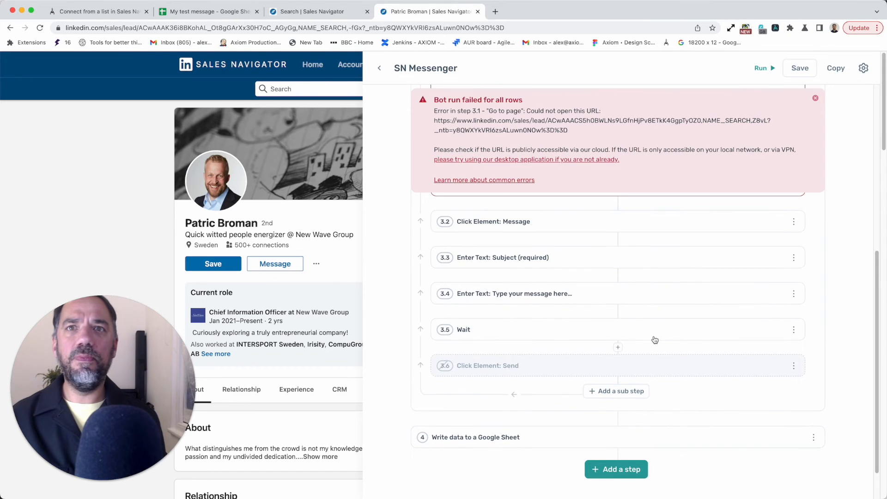
{"action": "left_click", "coordinate": [815, 98]}
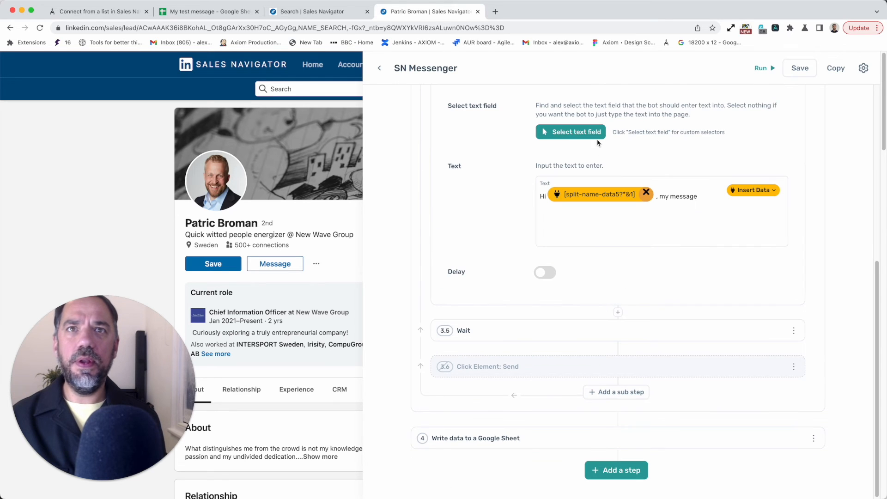
{"action": "left_click", "coordinate": [570, 131]}
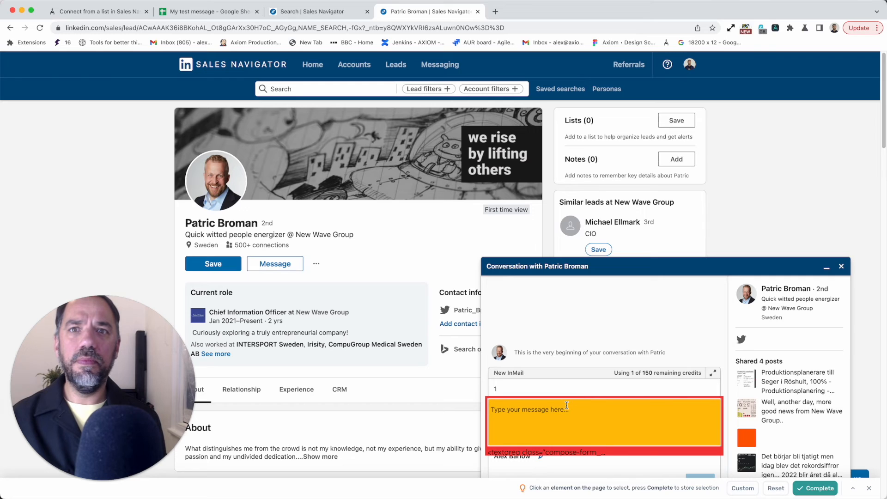
{"action": "type", "text": "wqwqwqqw"}
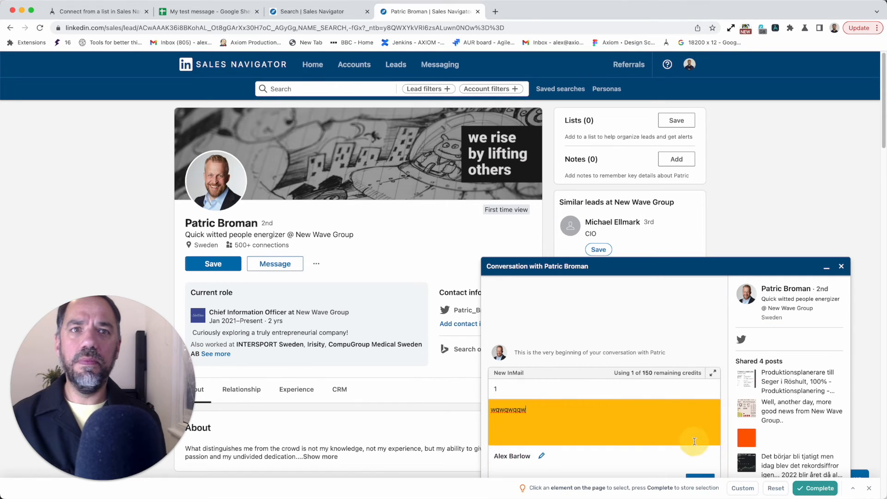
{"action": "mouse_move", "coordinate": [679, 416]}
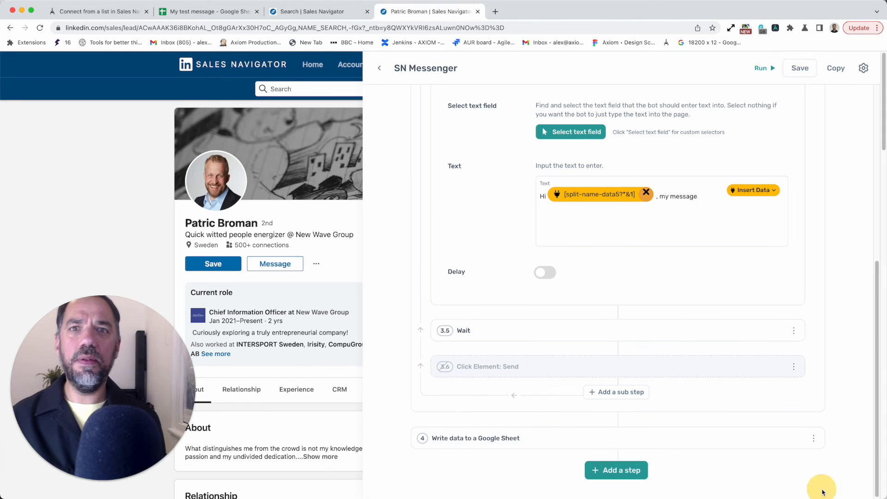
Run the bot via the desktop app, entering 'Hello' and 'Hi Martin, my message' for the first lead
{"action": "left_click", "coordinate": [761, 68]}
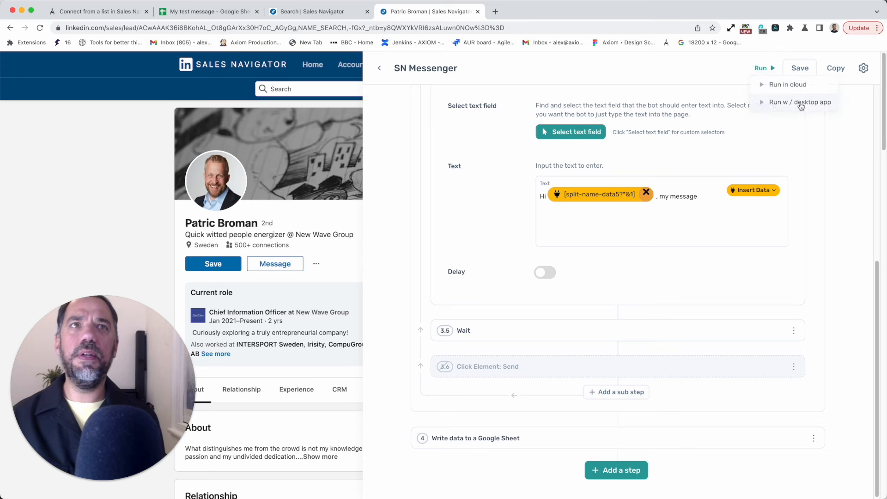
{"action": "left_click", "coordinate": [799, 101]}
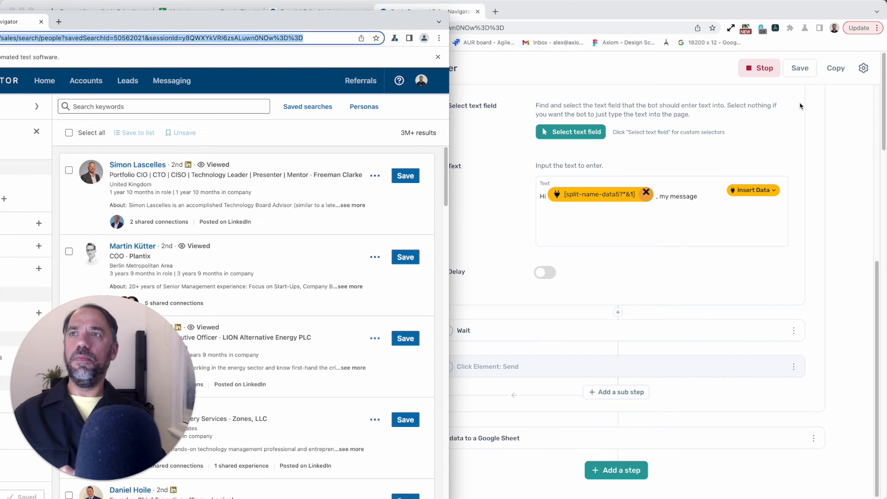
{"action": "scroll", "scroll_direction": "down", "scroll_amount": 3}
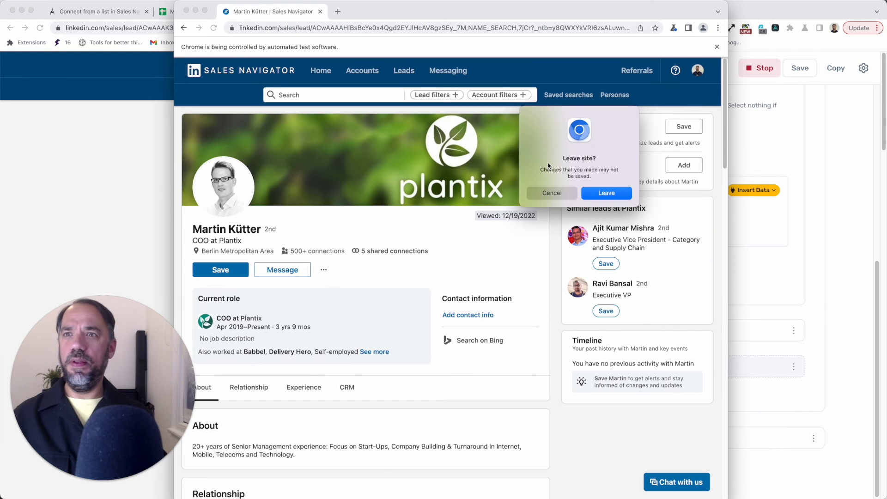
{"action": "left_click", "coordinate": [282, 269]}
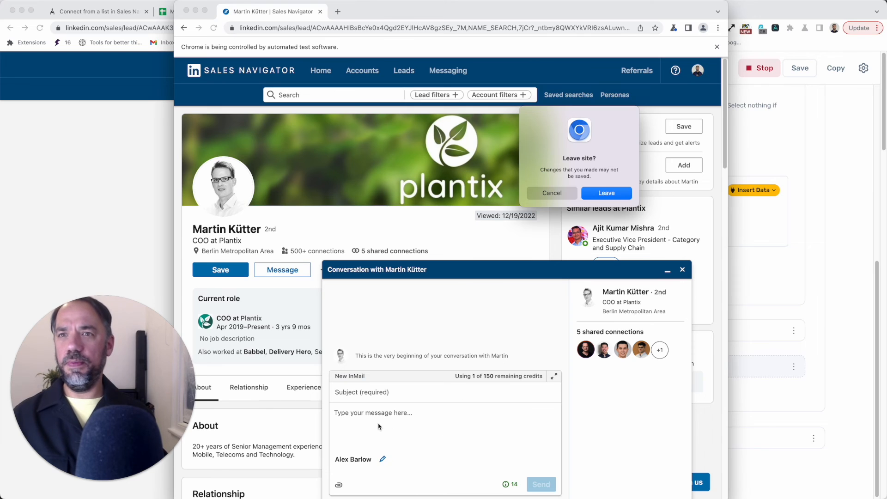
{"action": "type", "text": "Hello"}
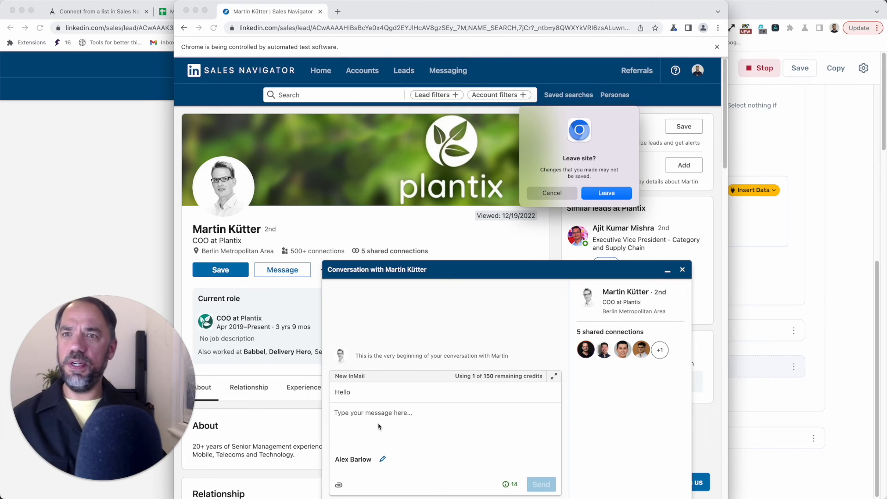
{"action": "type", "text": "Hi Martin, my message"}
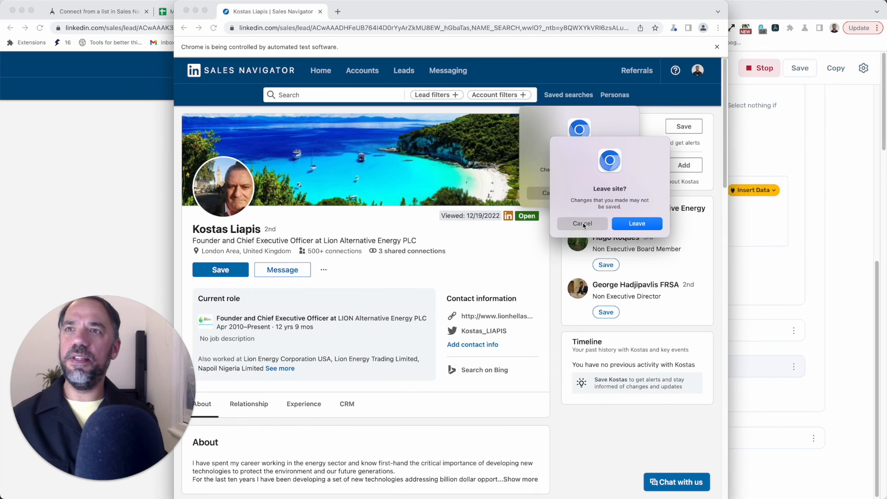
Let the bot type 'Hi Kostas, my message' for the next lead until the run ends
{"action": "left_click", "coordinate": [282, 269]}
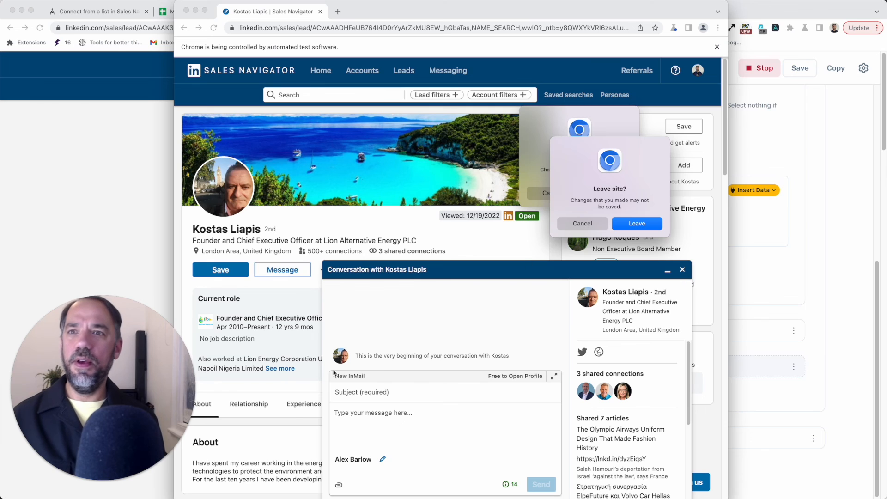
{"action": "type", "text": "Hi Kostas, my message"}
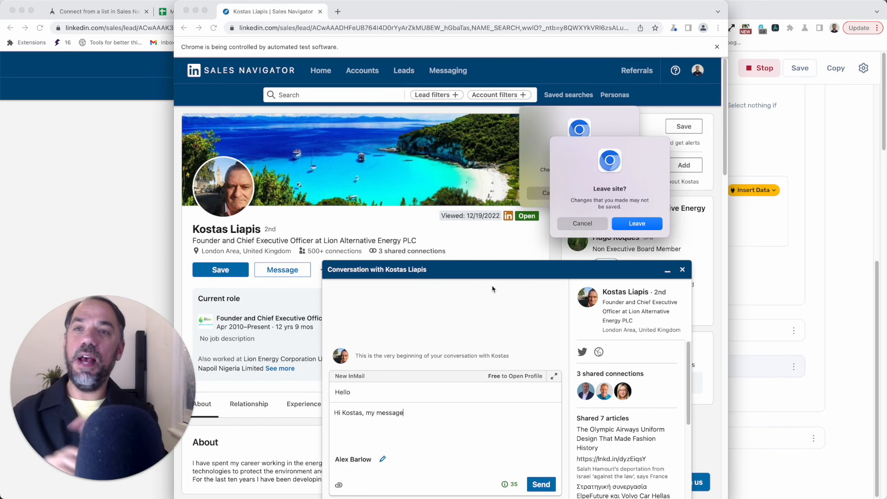
{"action": "left_click", "coordinate": [635, 222]}
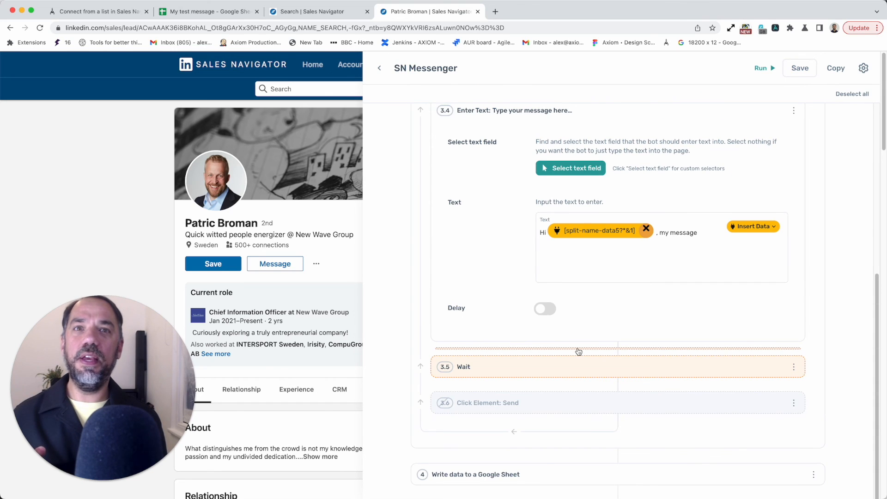
Click the drop line above the 3.5 Wait step to show 'Copy selection here' and 'Move here'
{"action": "left_click", "coordinate": [578, 351]}
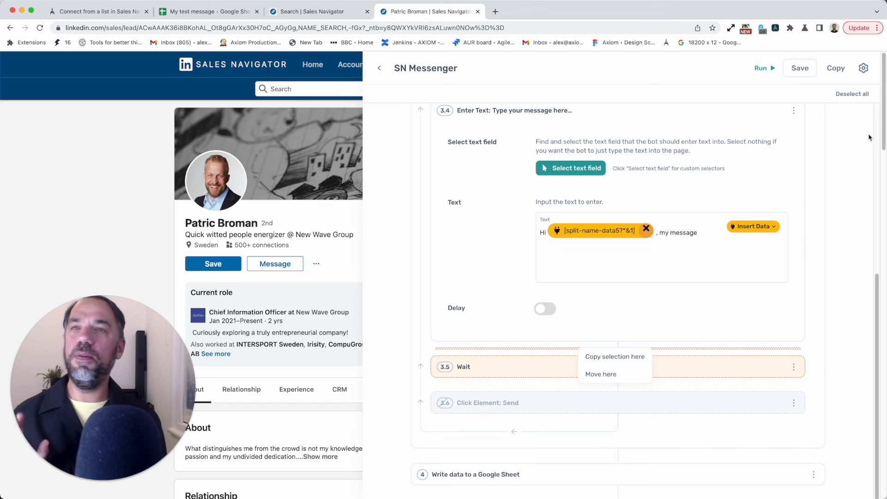